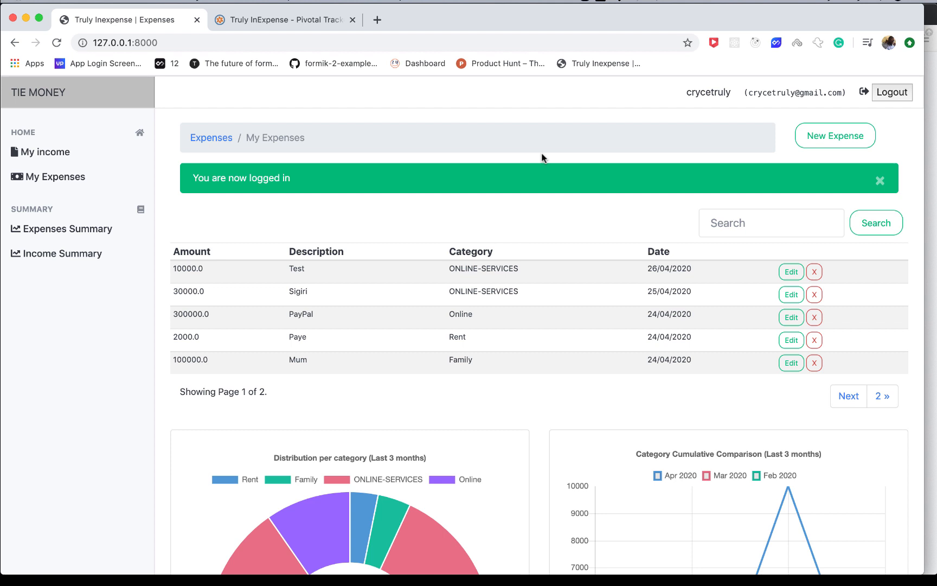
mouse_move(690, 337)
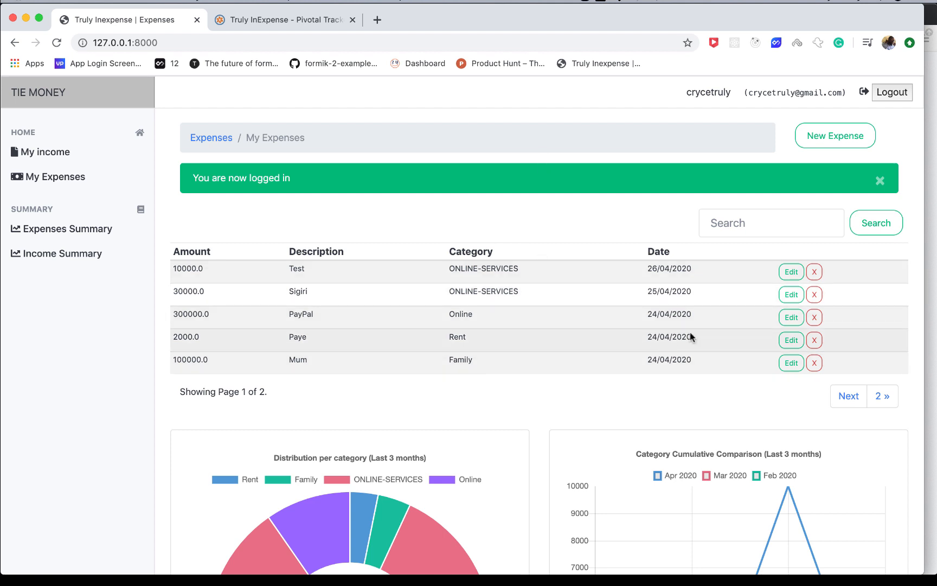
mouse_move(590, 275)
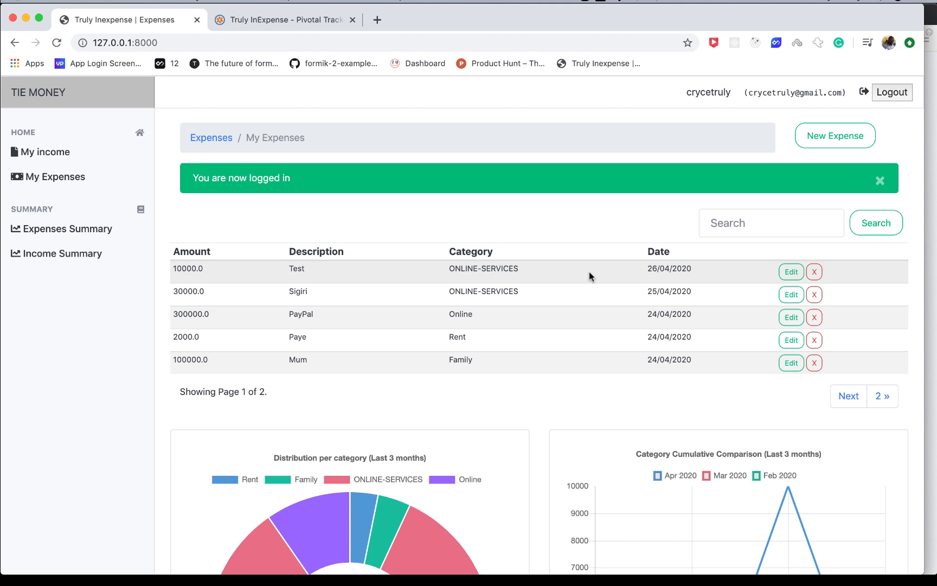
Step: Filter the expenses list by search text, then clear the search to restore the full list
type("t")
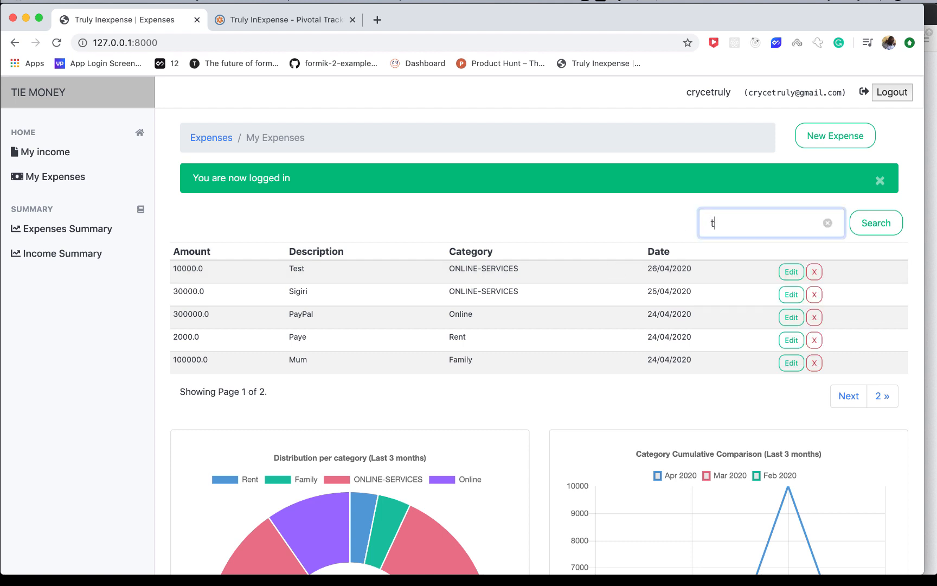
left_click(875, 222)
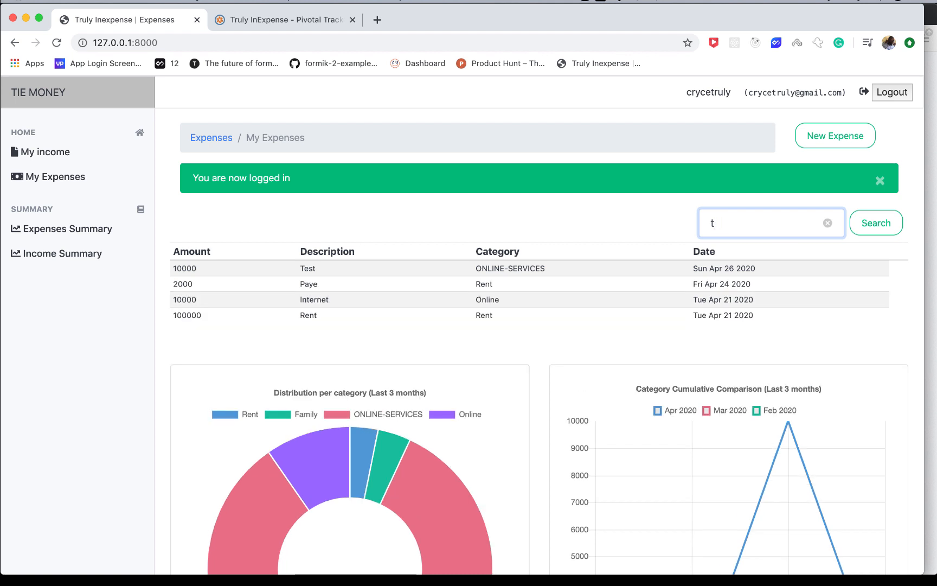
left_click(827, 223)
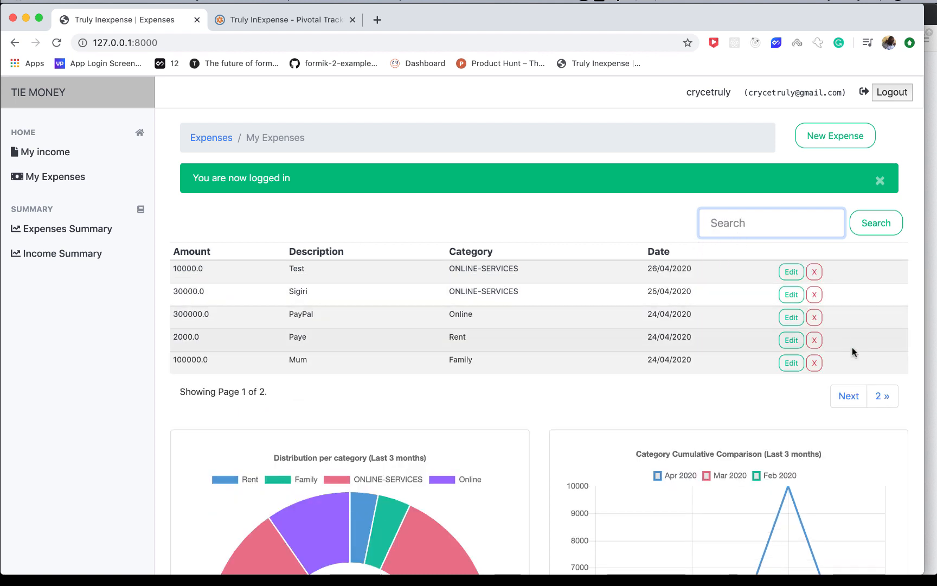
Step: Go to page 2 of expenses (Rent, GF, Internet) and view the category charts below
left_click(848, 395)
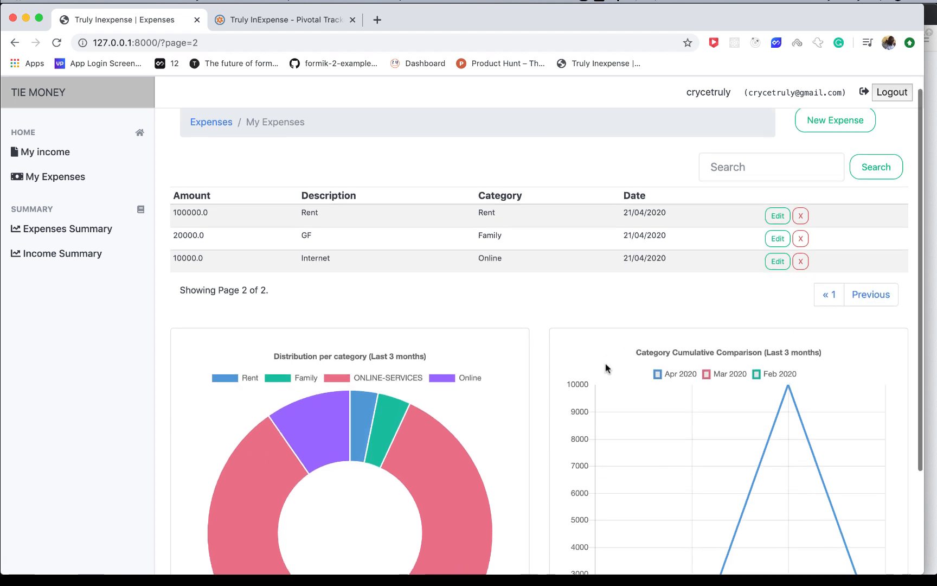
scroll("down", 3)
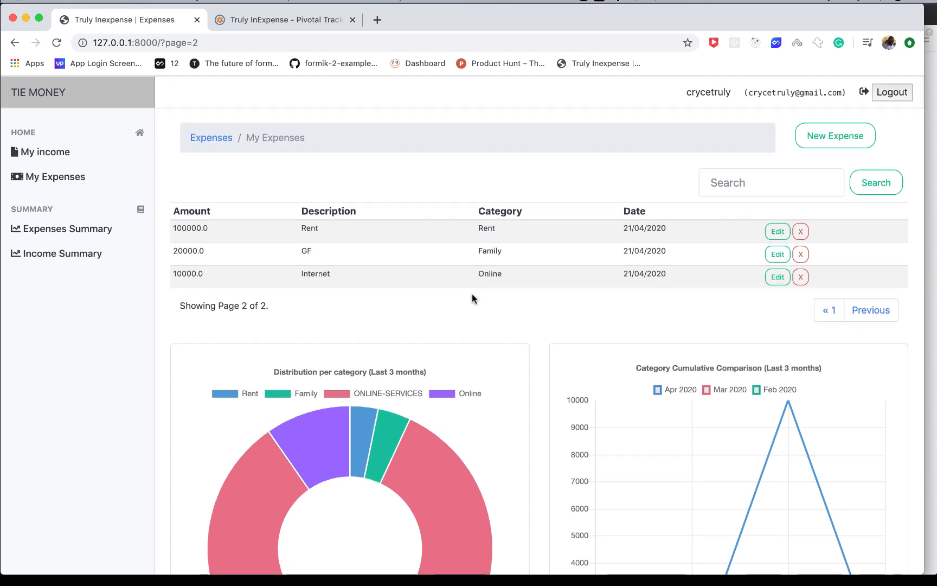
scroll("down", 3)
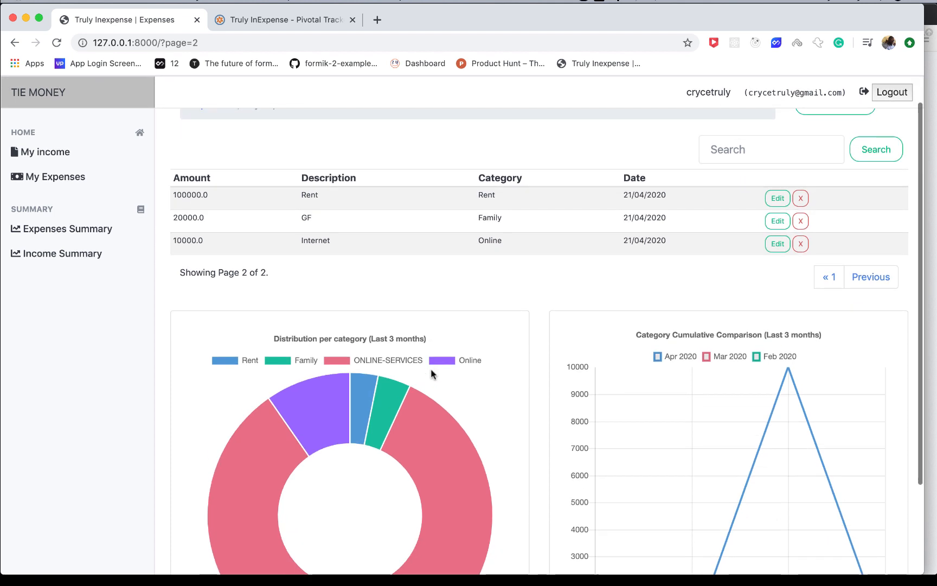
scroll("down", 3)
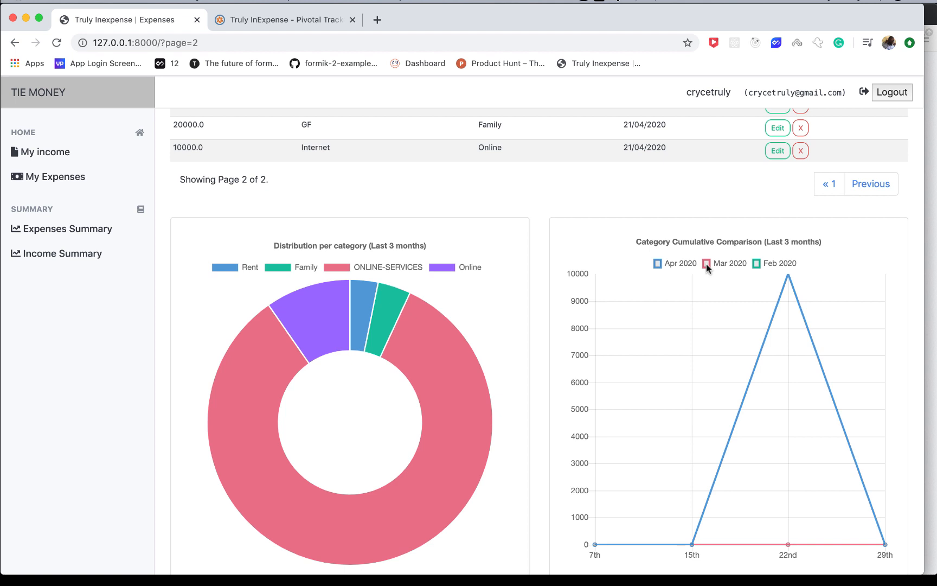
mouse_move(542, 395)
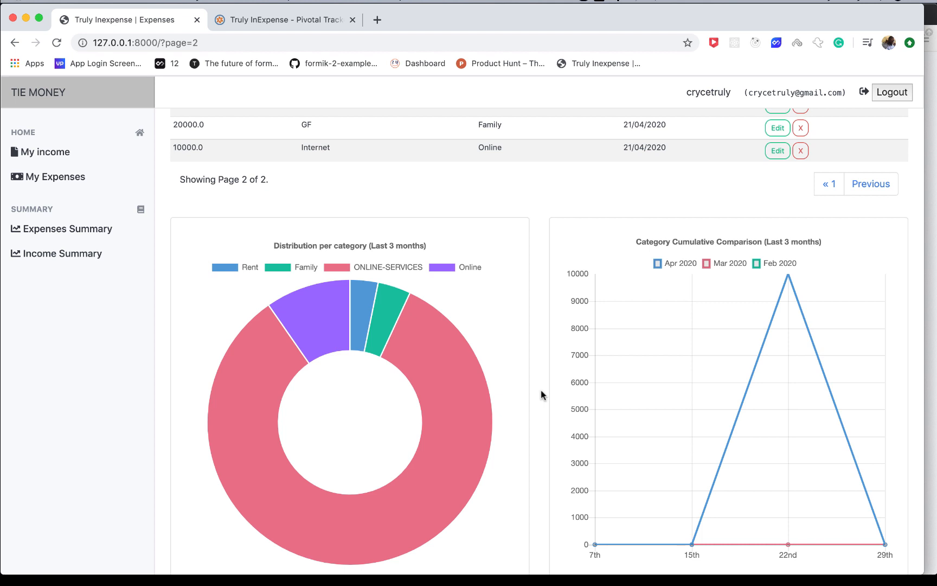
mouse_move(674, 271)
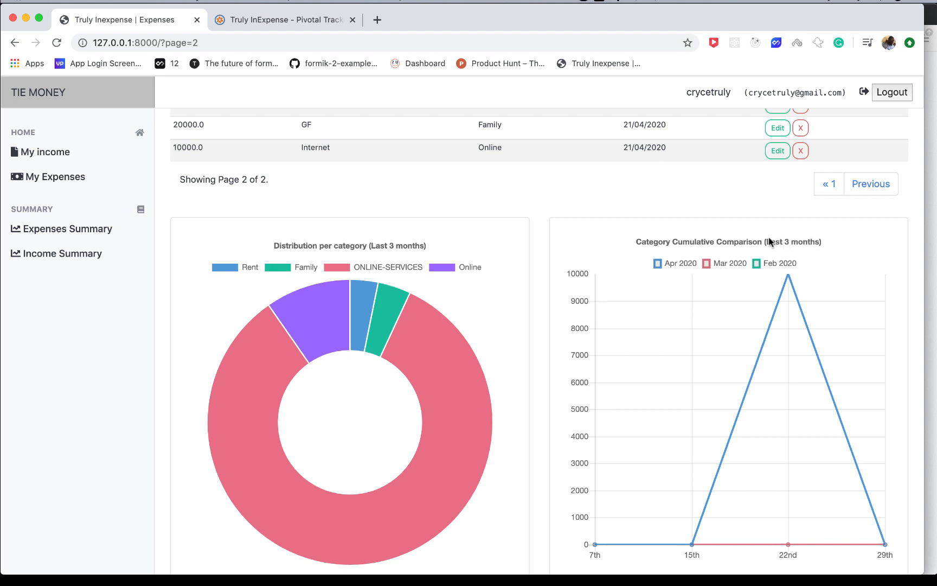
mouse_move(808, 254)
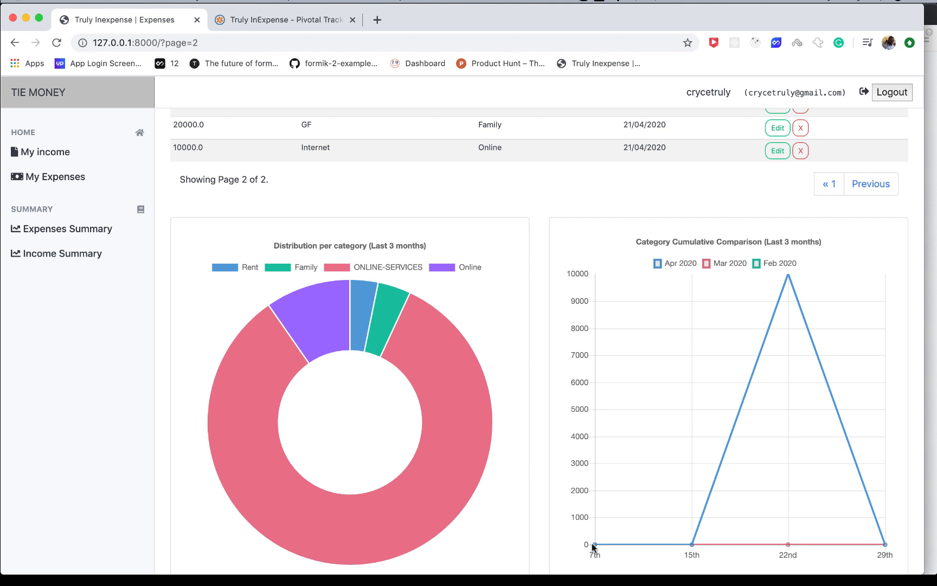
mouse_move(694, 552)
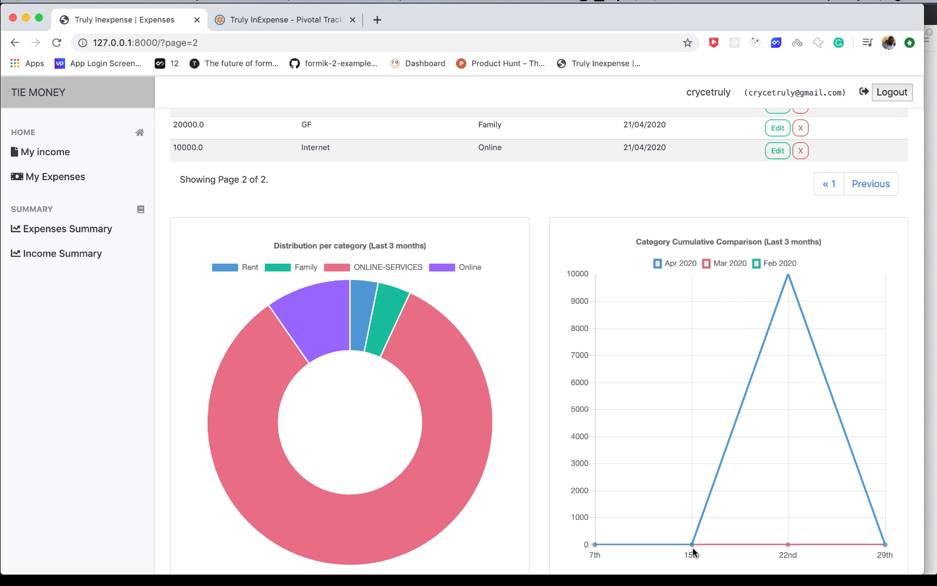
mouse_move(789, 308)
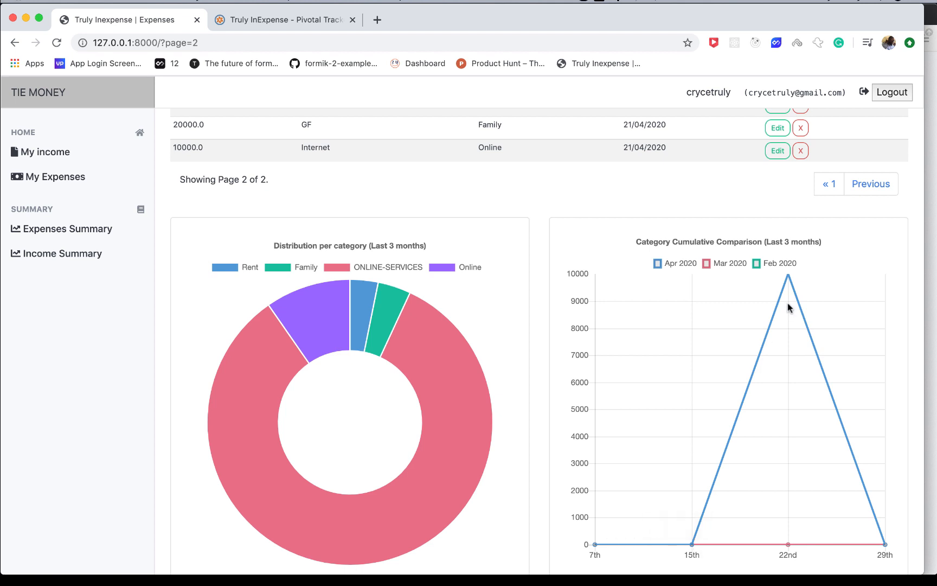
Step: Toggle legend entries so Mar 2020 ends hidden while Apr and Feb 2020 stay shown
left_click(680, 262)
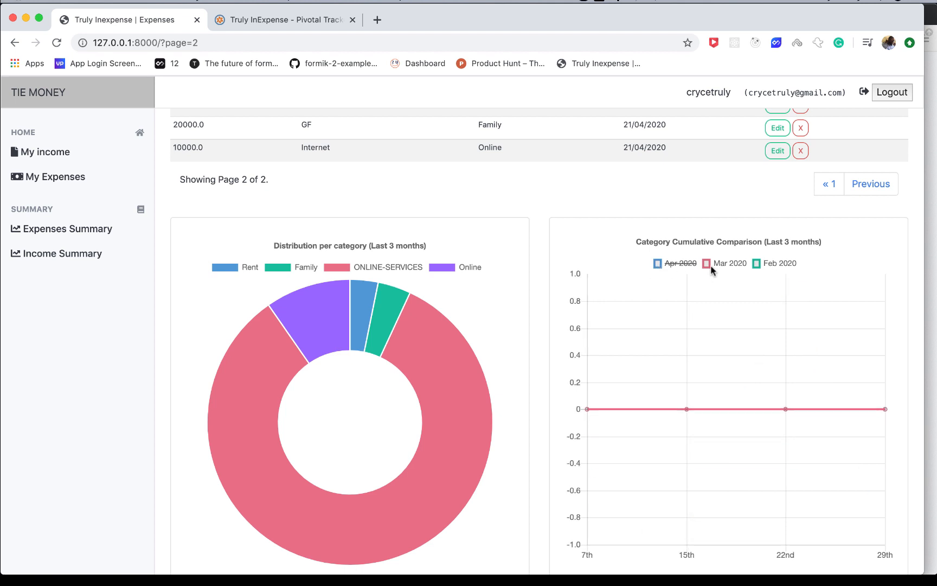
left_click(679, 262)
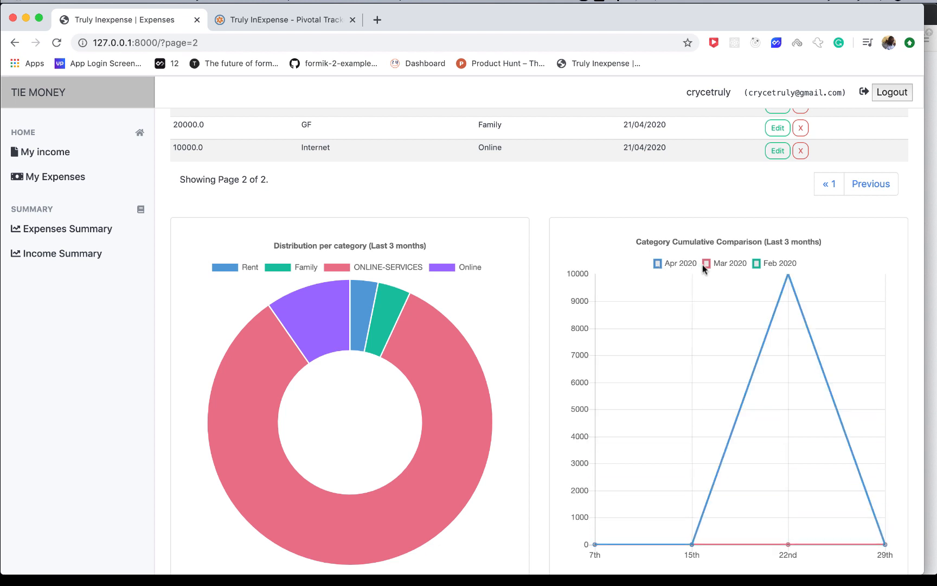
left_click(728, 262)
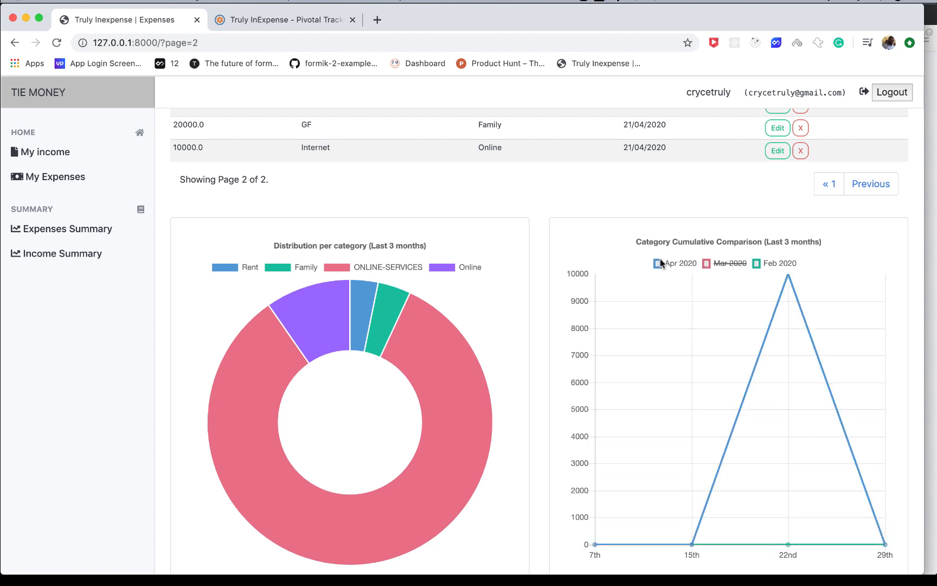
left_click(676, 263)
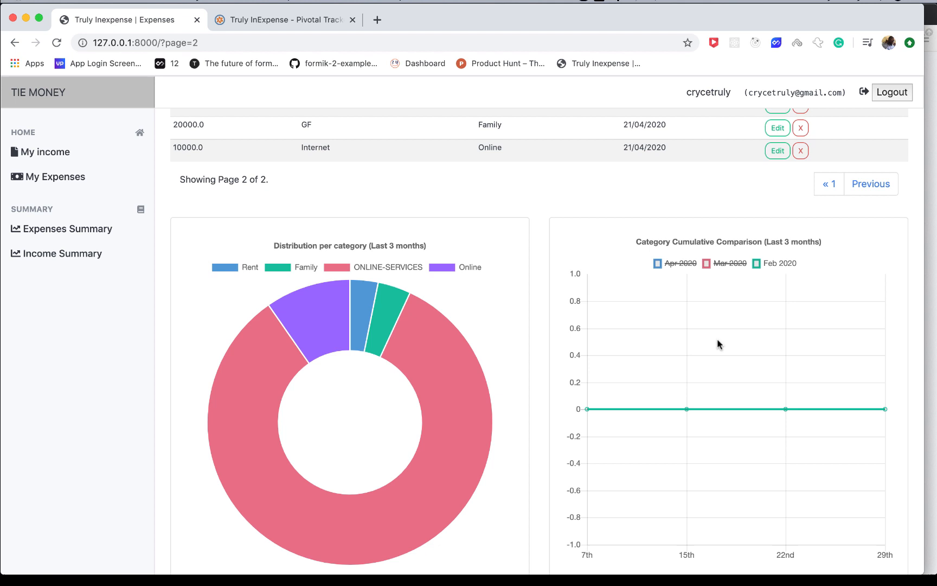
left_click(657, 262)
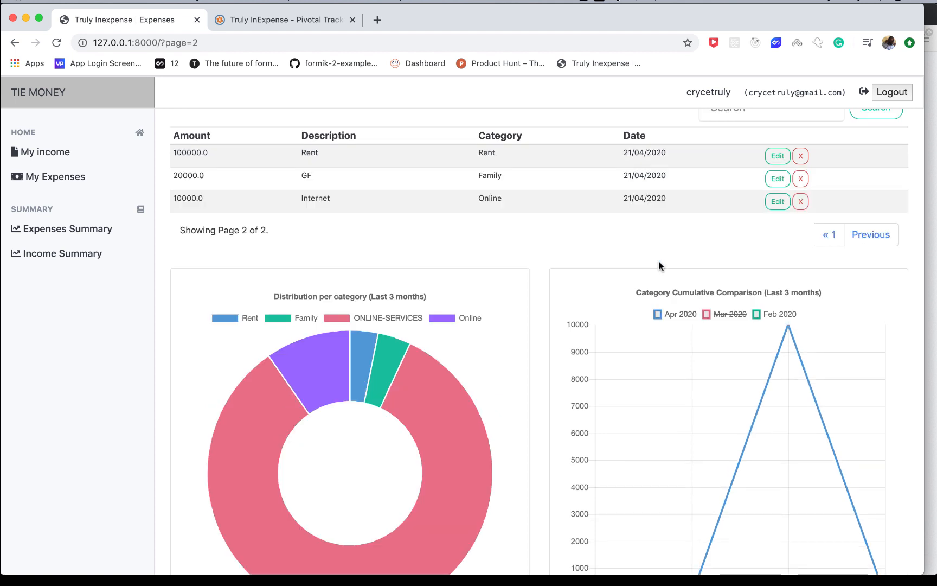
scroll("down", 3)
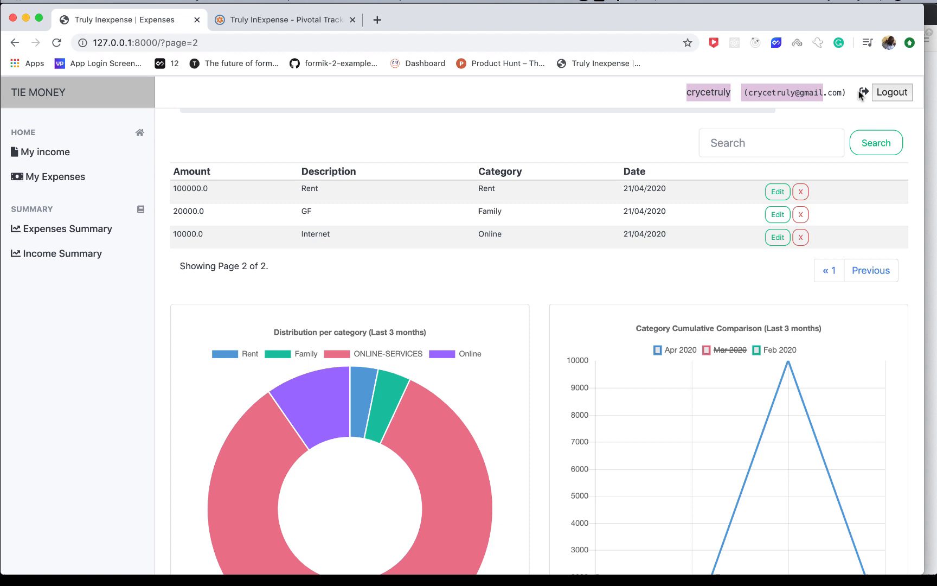
left_click(892, 92)
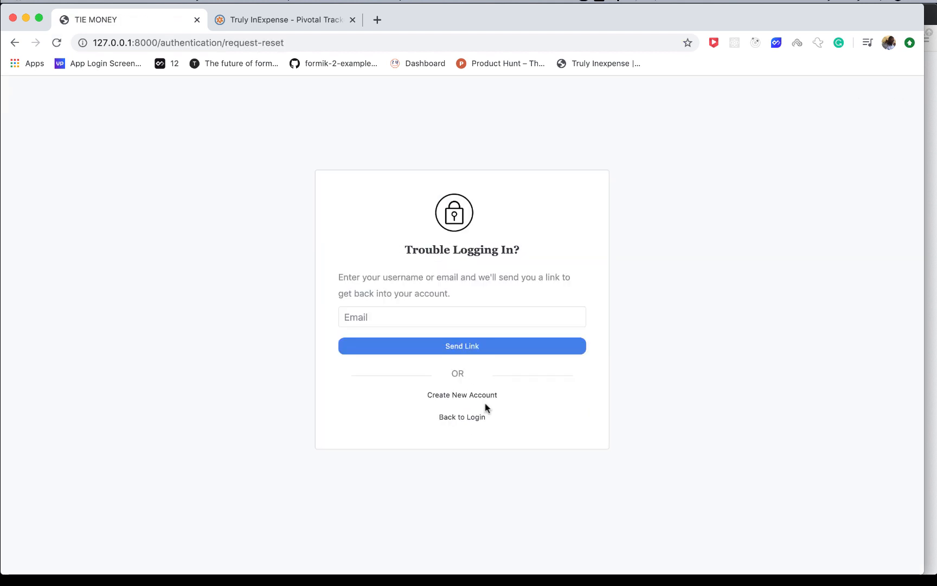
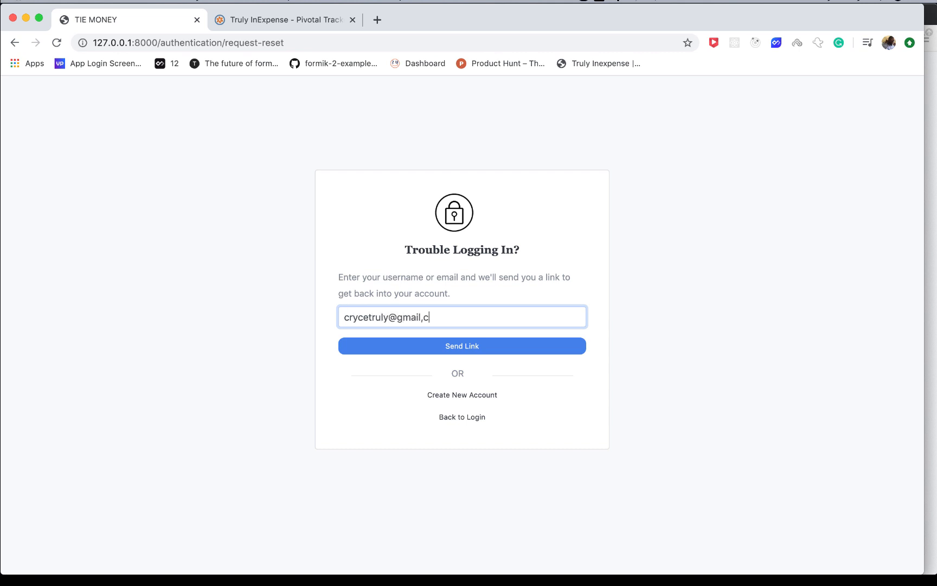
left_click(462, 345)
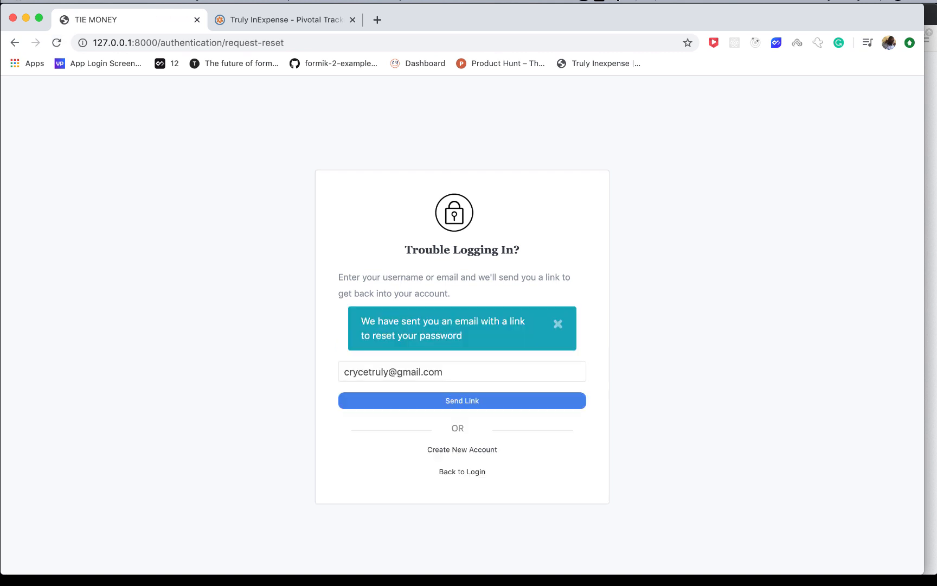
left_click(556, 324)
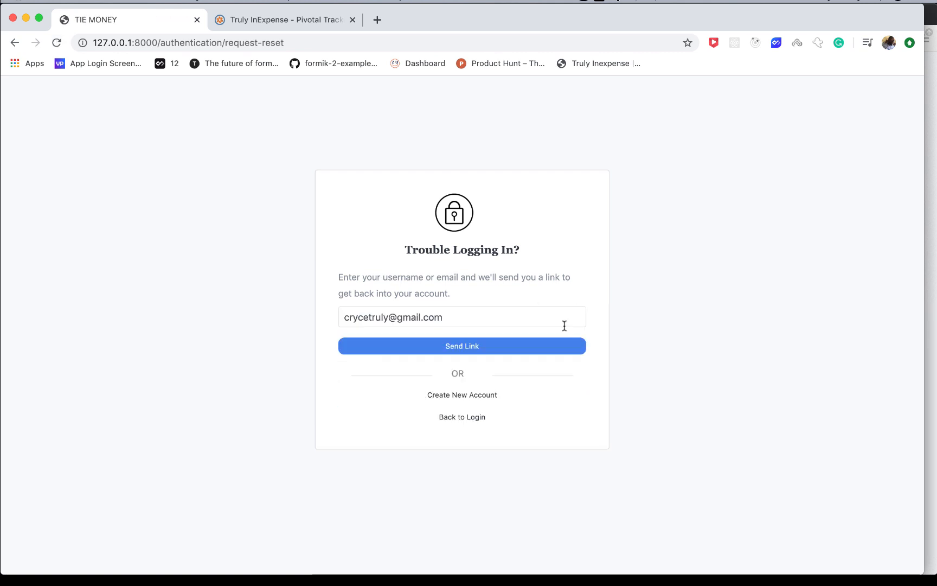
Step: On the Register page enter crycetruly, see 'username is taken', and cancel the Save As dialog
left_click(461, 394)
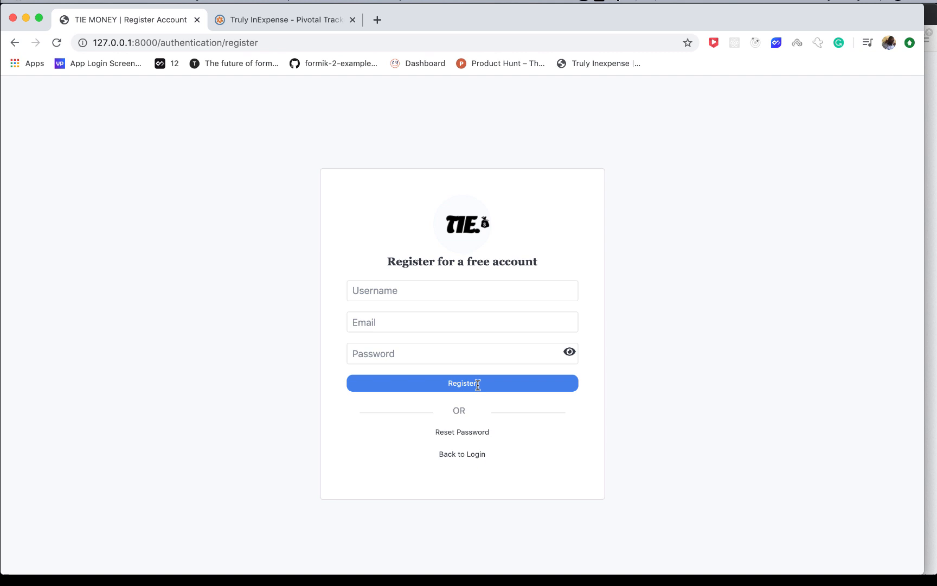
type("cryce")
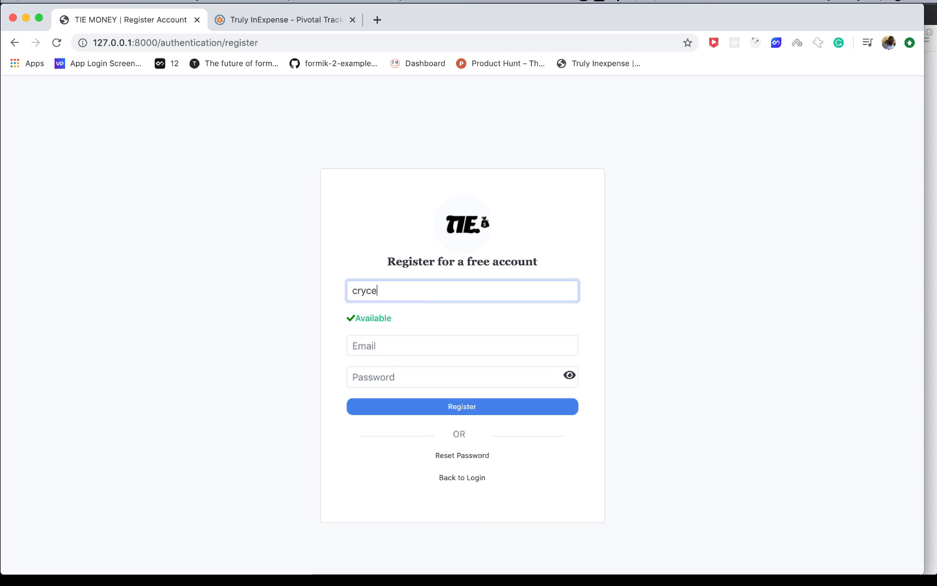
type("truly")
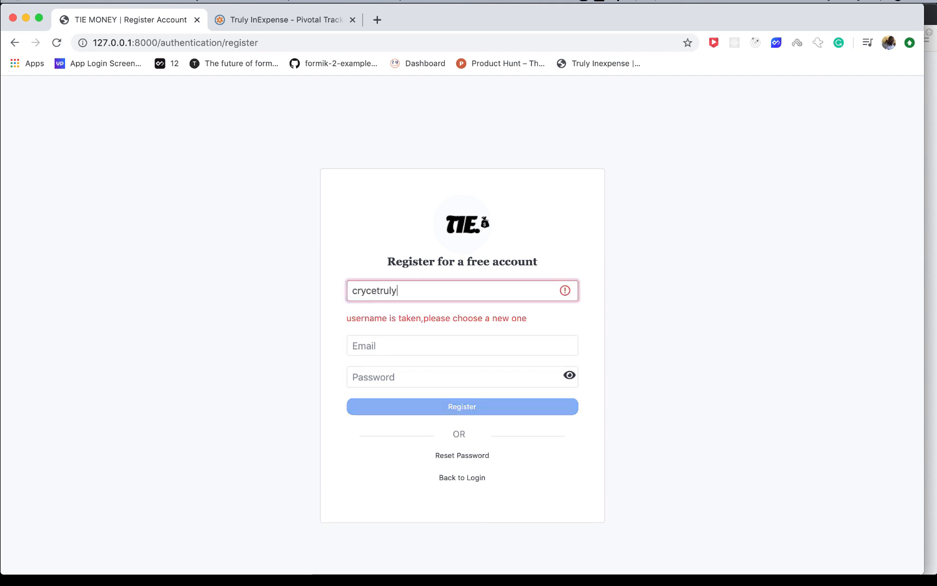
key("cmd+s")
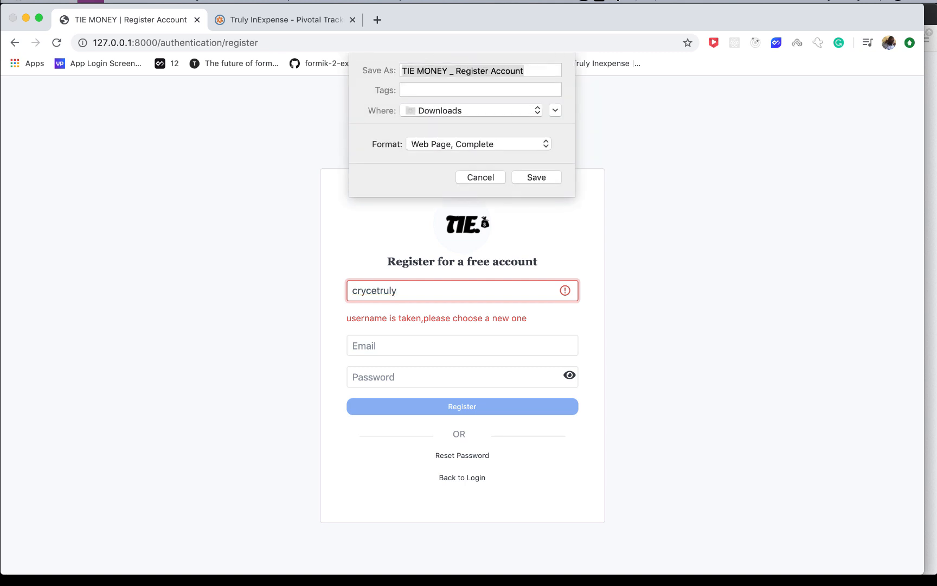
left_click(480, 177)
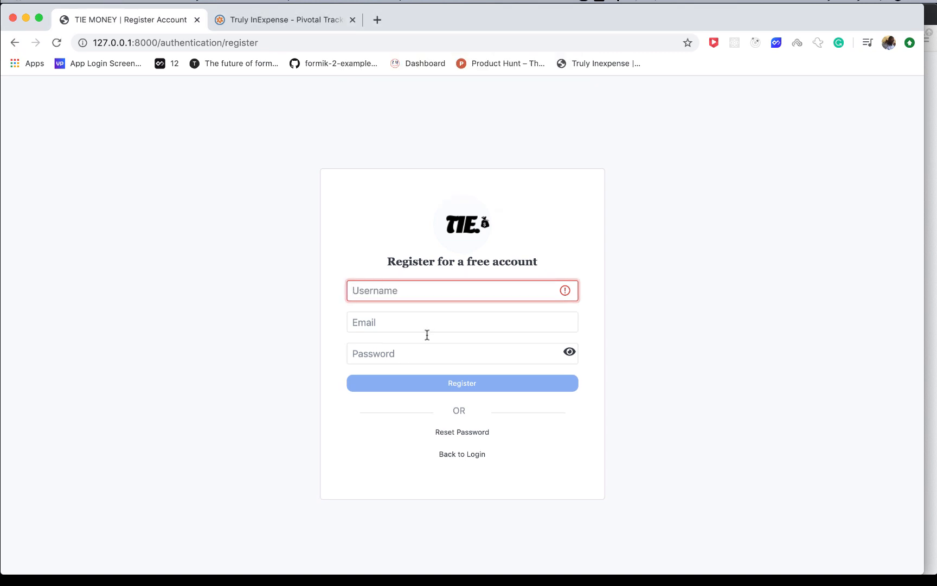
Step: Return to login and sign in as crycetruly with the password
left_click(460, 453)
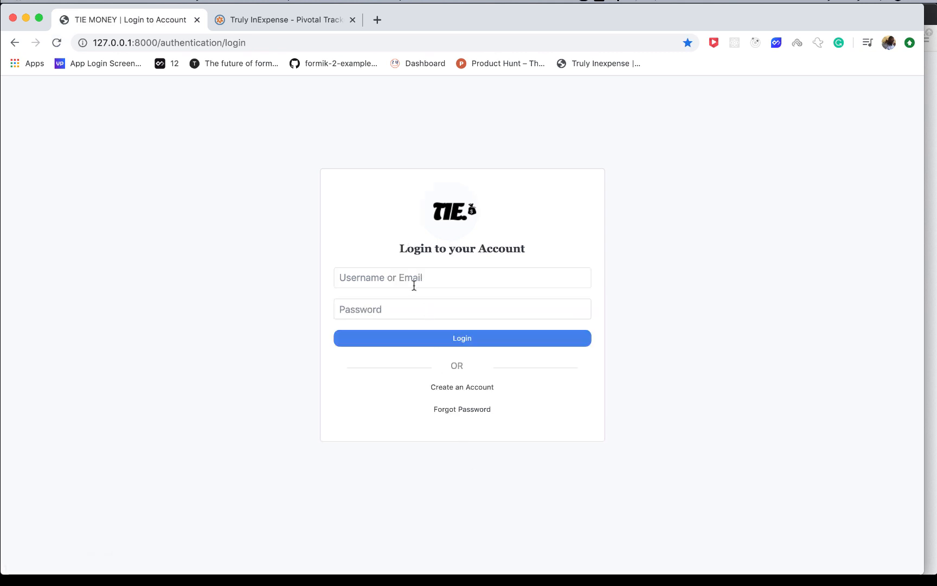
left_click(461, 277)
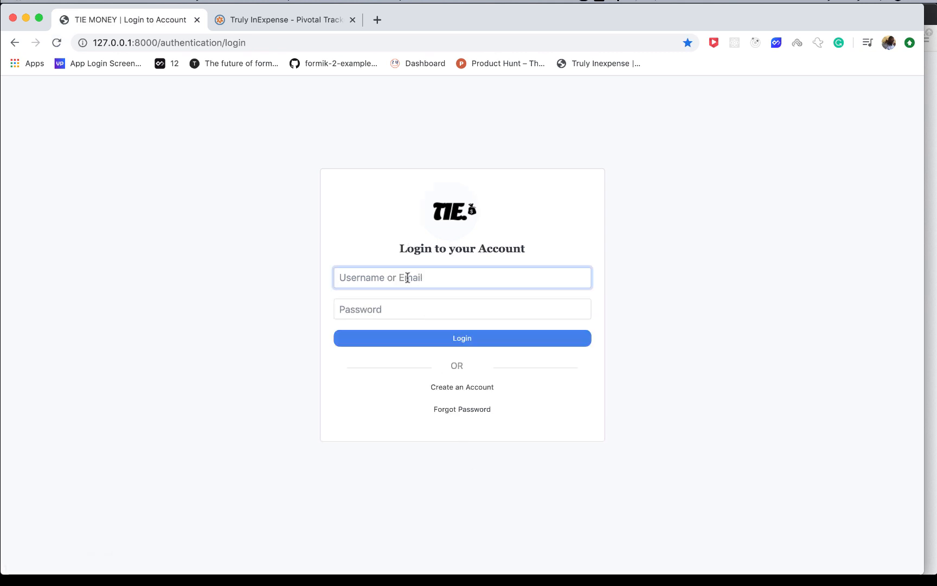
type("crycetruly")
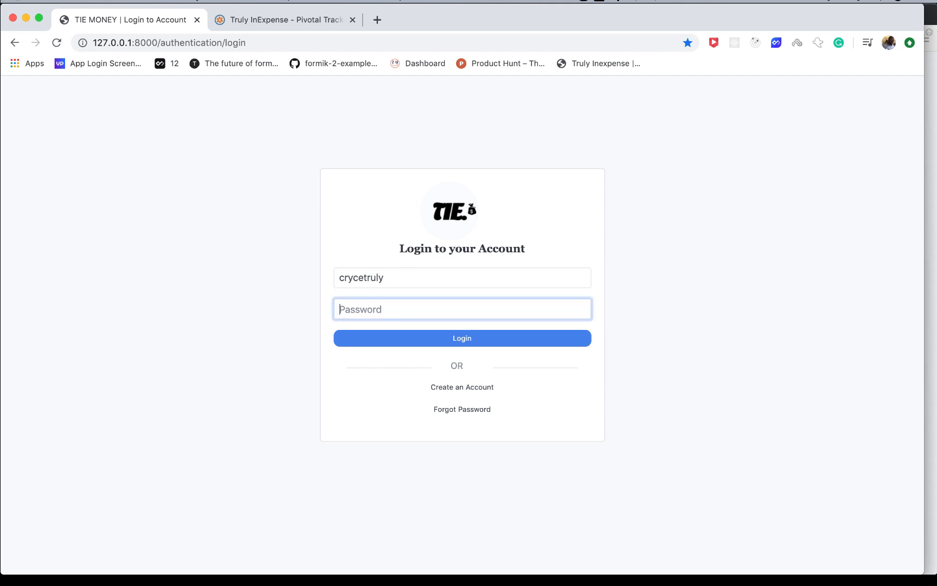
type("password")
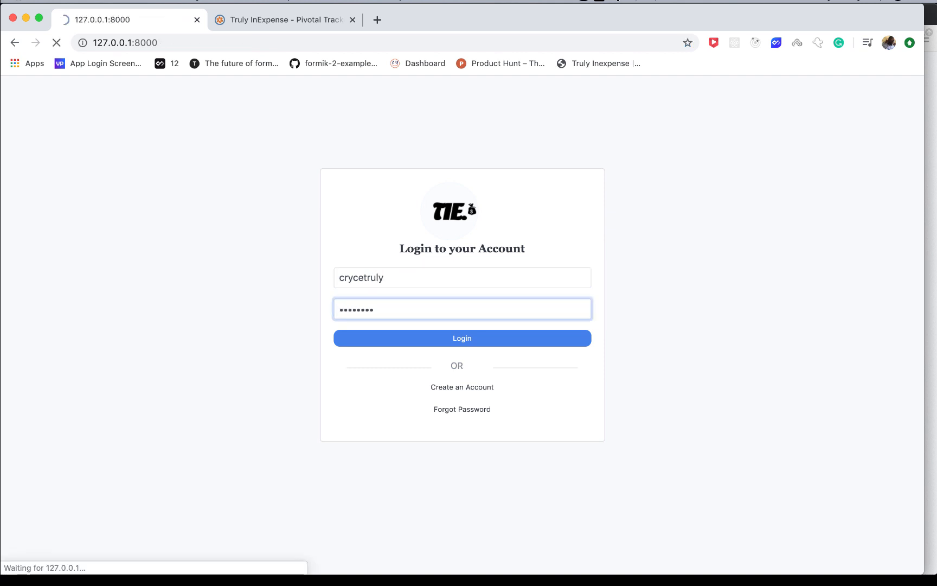
left_click(461, 337)
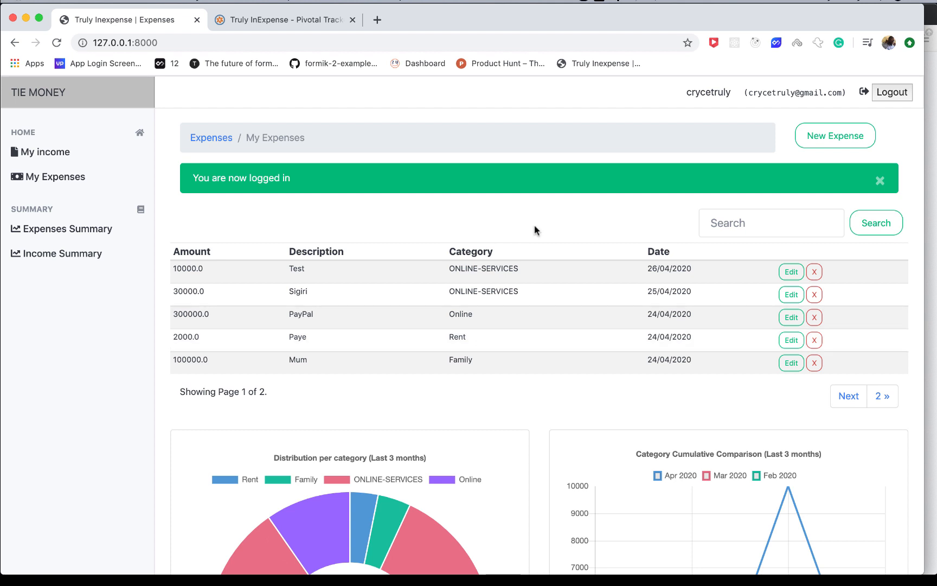
Step: Start a new 1000 expense in KRW, submit it without a date and get 'Date is required'
left_click(833, 135)
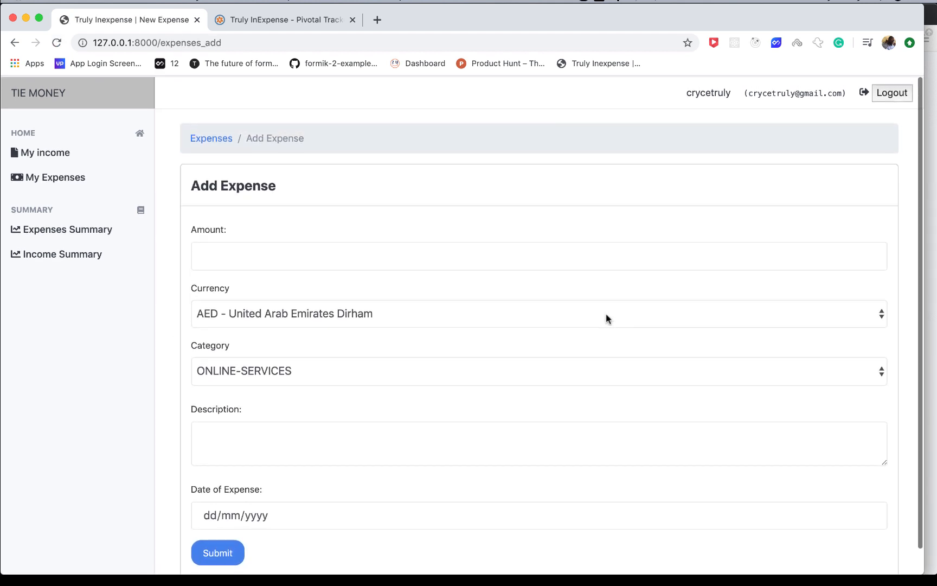
left_click(538, 314)
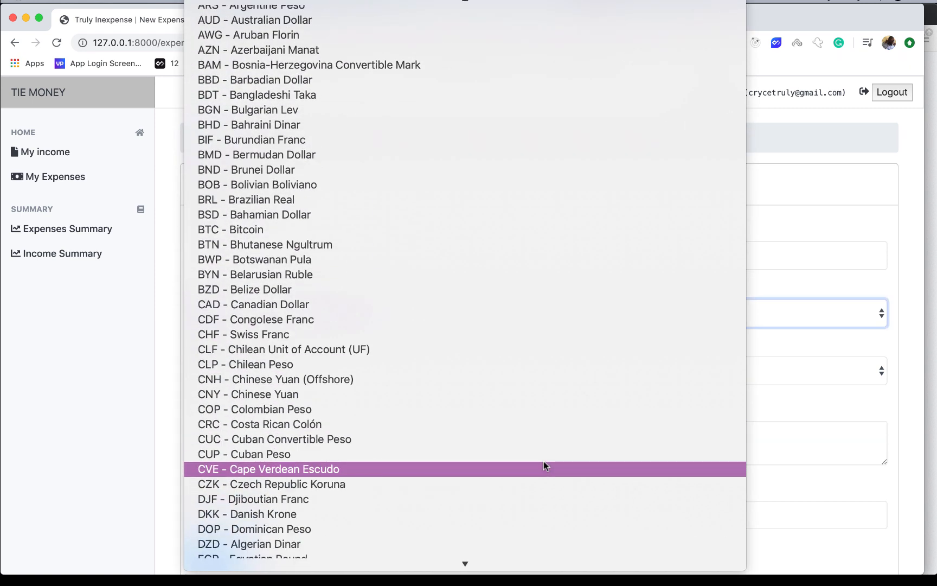
mouse_move(671, 266)
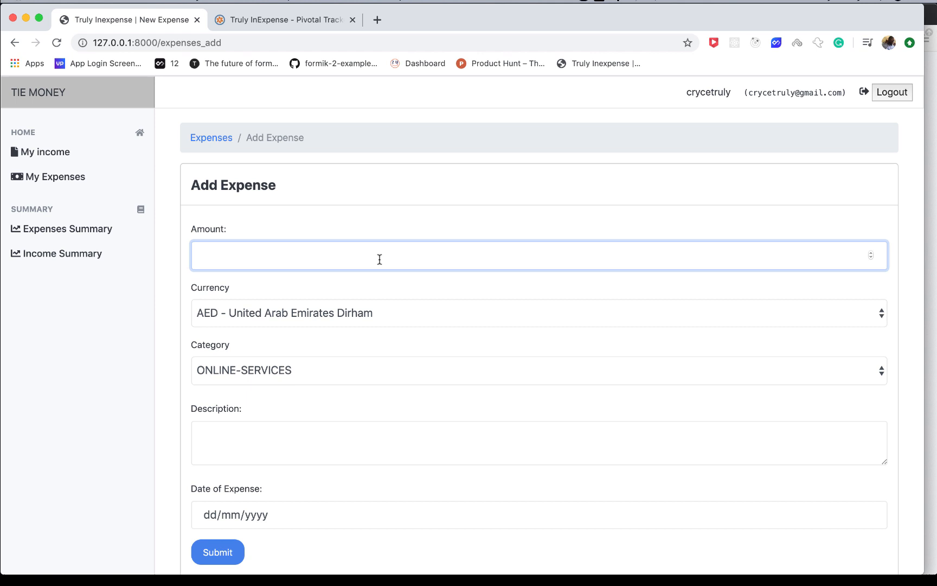
left_click(537, 312)
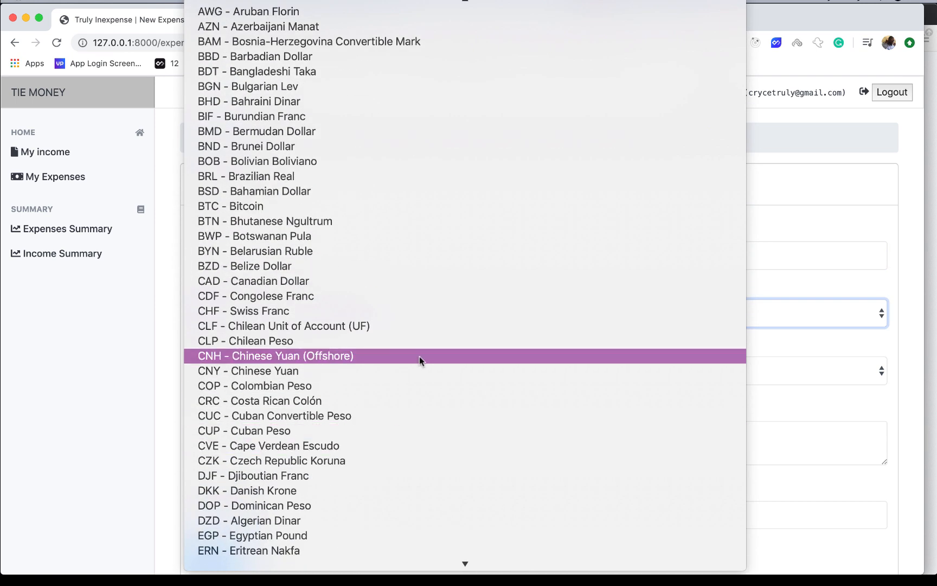
scroll("down", 3)
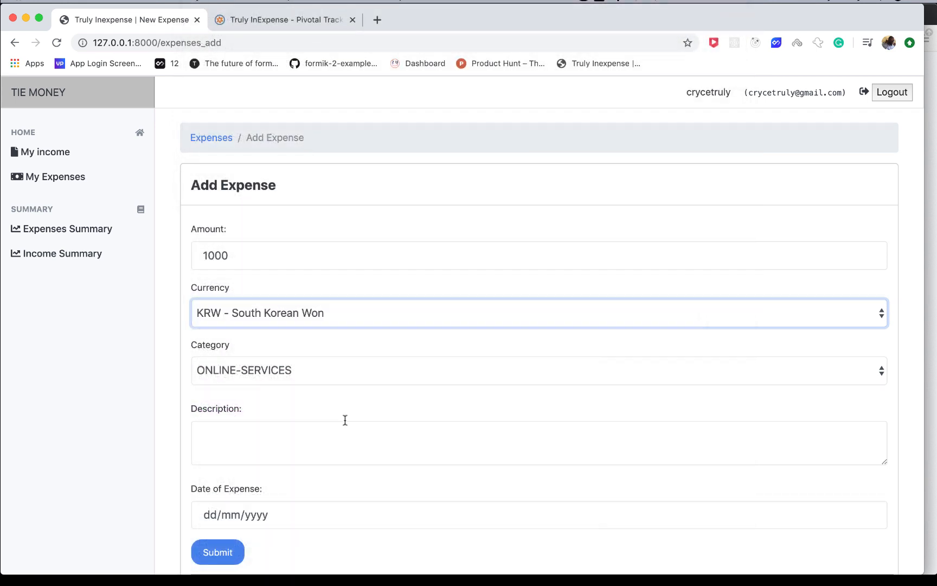
type("Test decription")
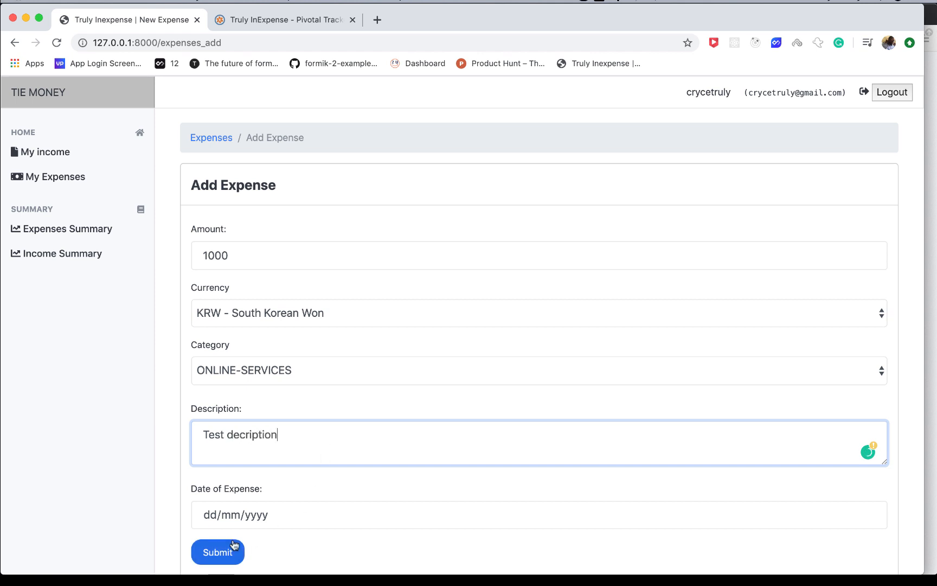
left_click(218, 552)
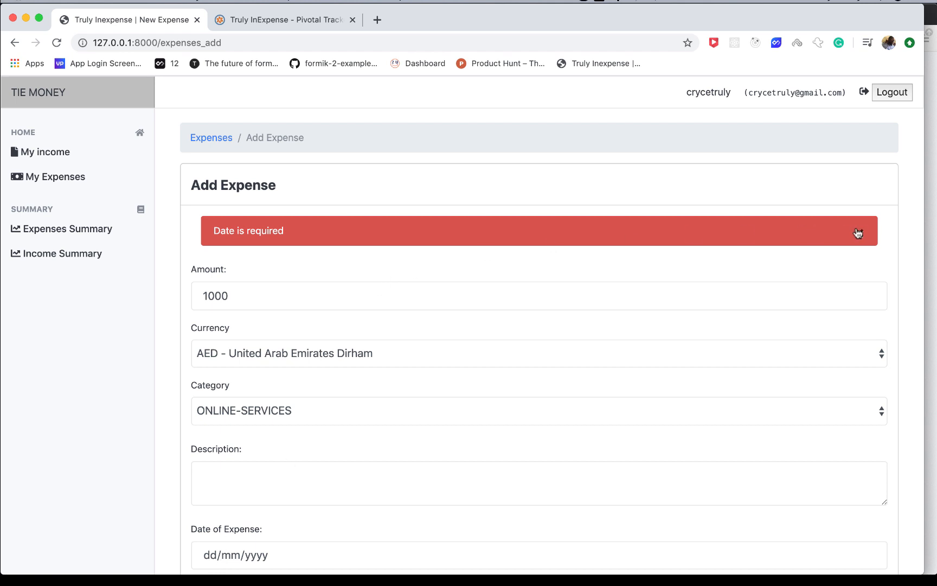
Step: Dismiss the error, describe the expense as Test, date it 25/04/2020 and submit
left_click(857, 232)
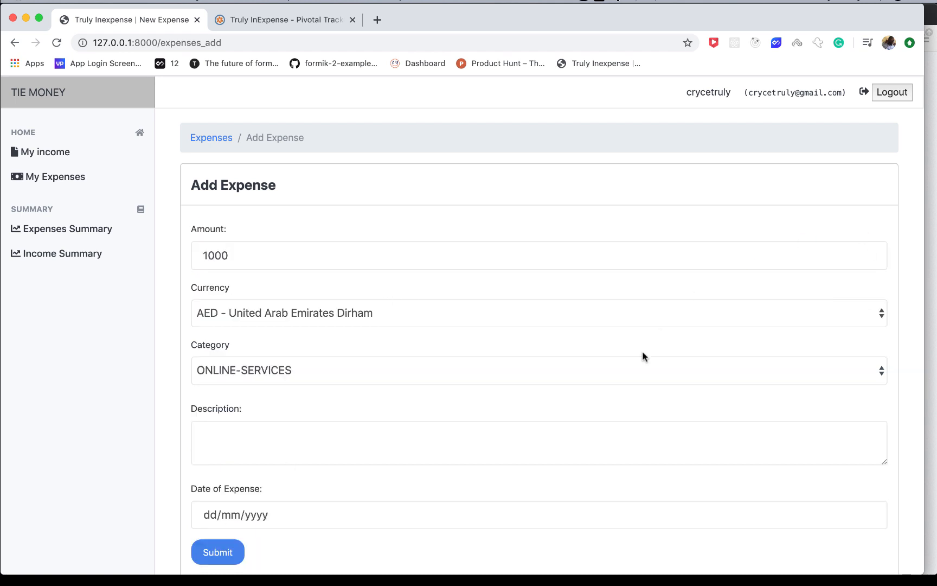
scroll("down", 3)
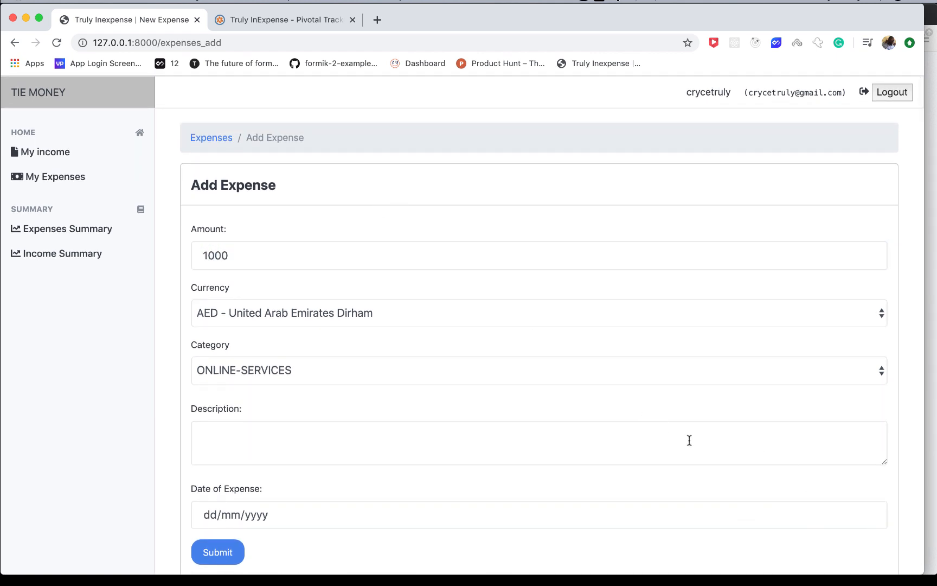
type("Test")
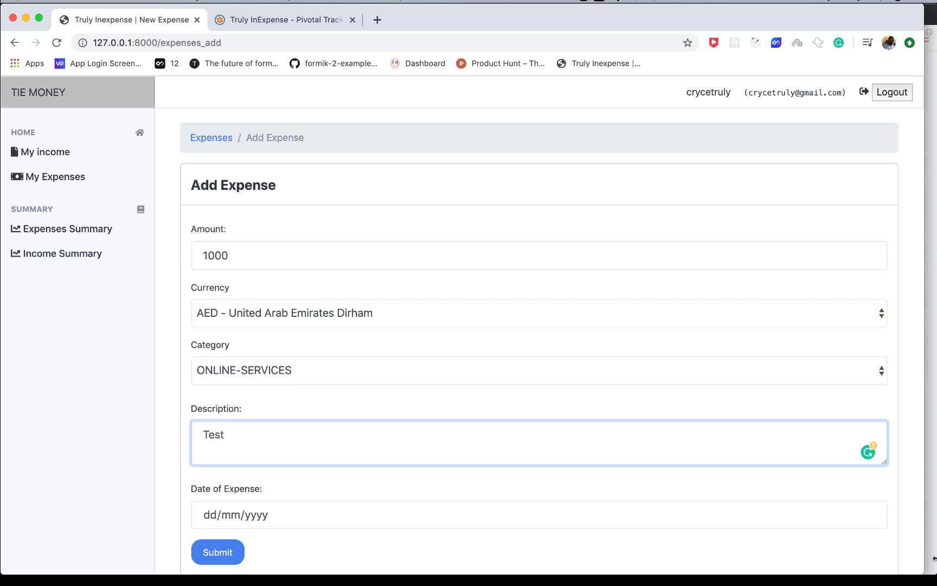
left_click(537, 514)
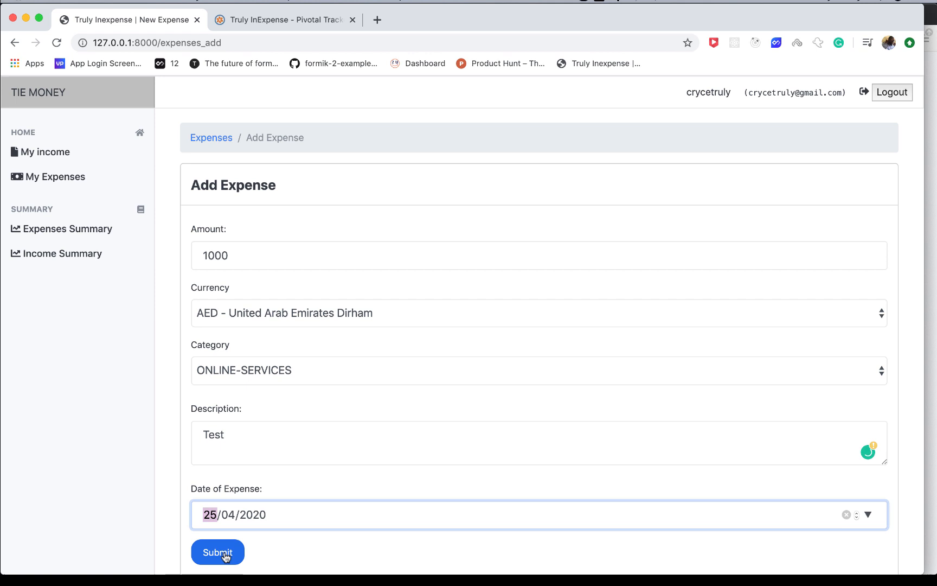
left_click(218, 552)
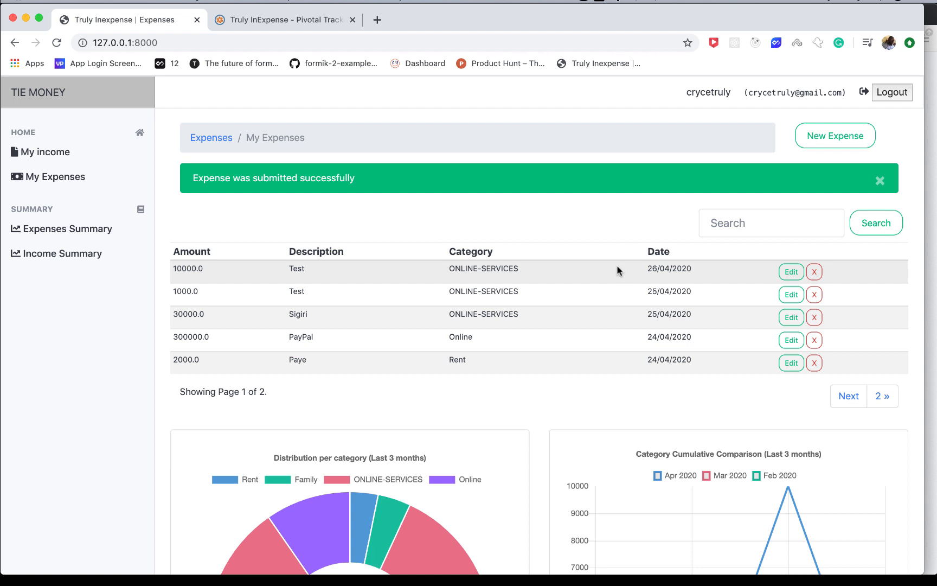
mouse_move(216, 291)
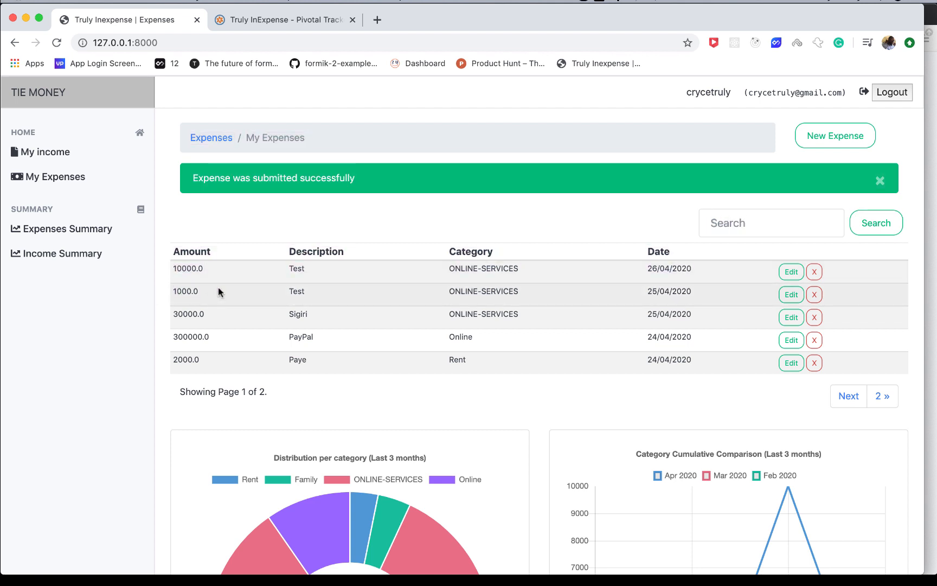
left_click(790, 294)
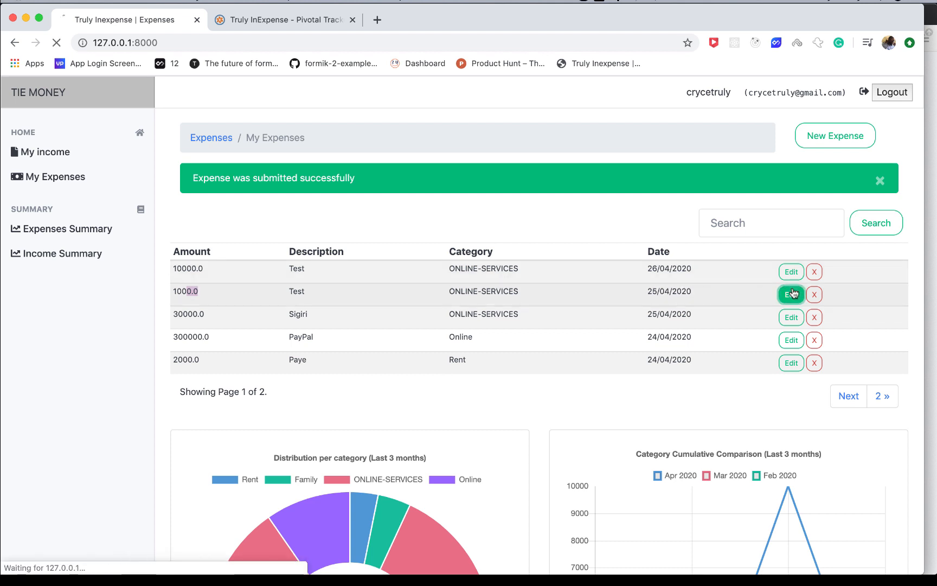
left_click(790, 294)
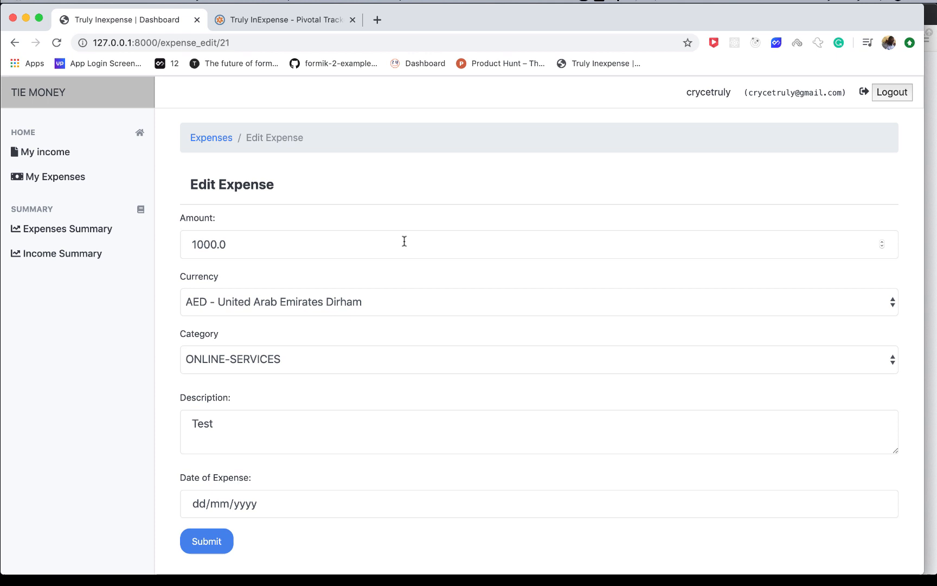
mouse_move(267, 461)
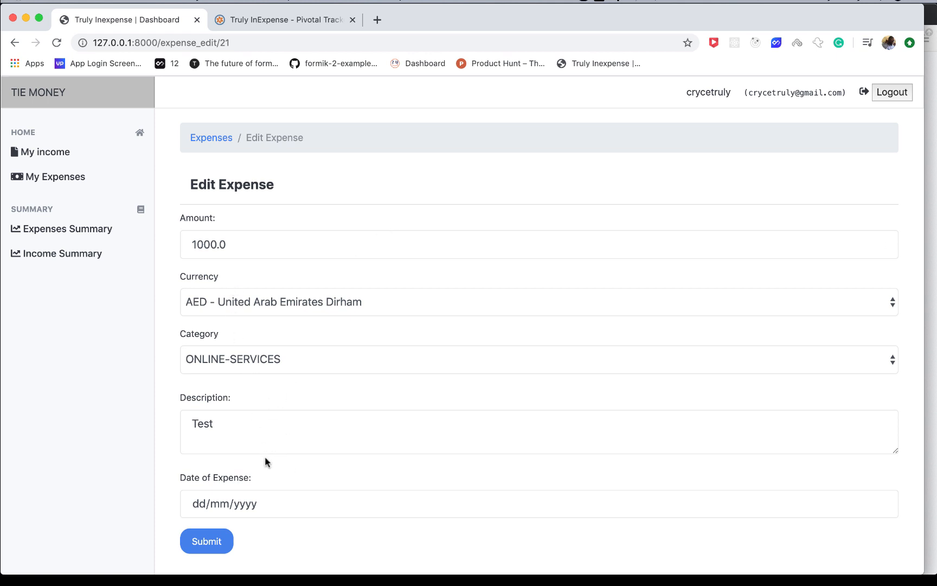
left_click(212, 138)
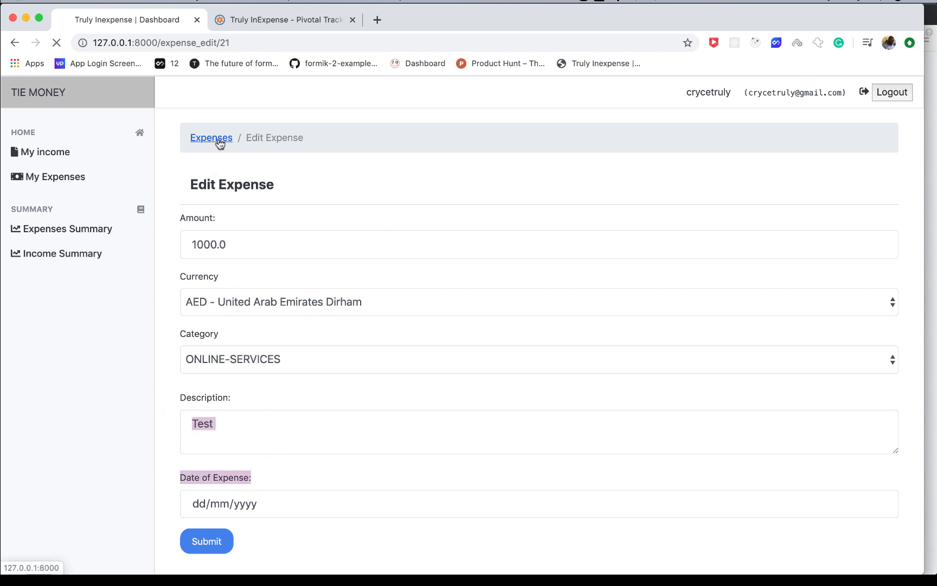
left_click(211, 137)
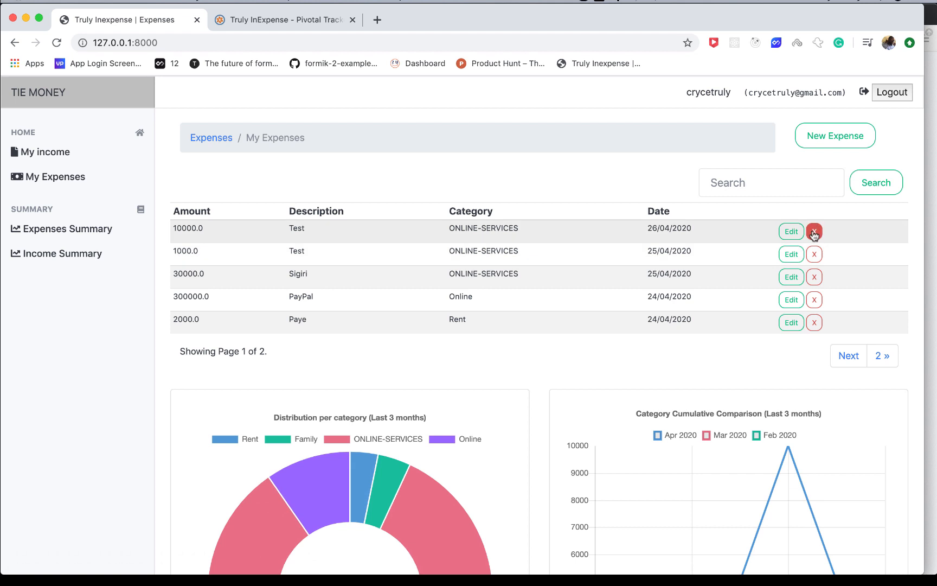
Step: Delete the 10000.0 expense dated 26/04/2020, then go to the Income Summary page
left_click(813, 232)
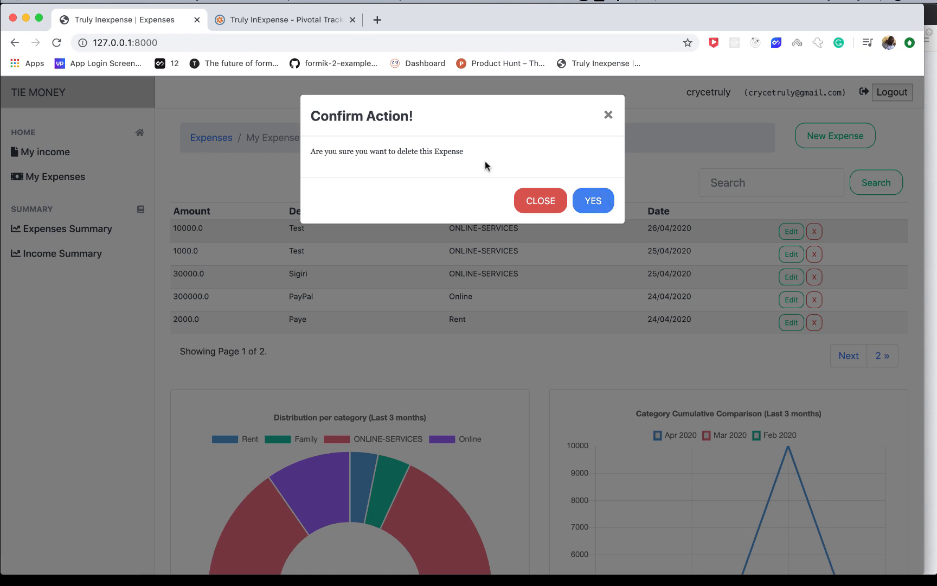
mouse_move(482, 130)
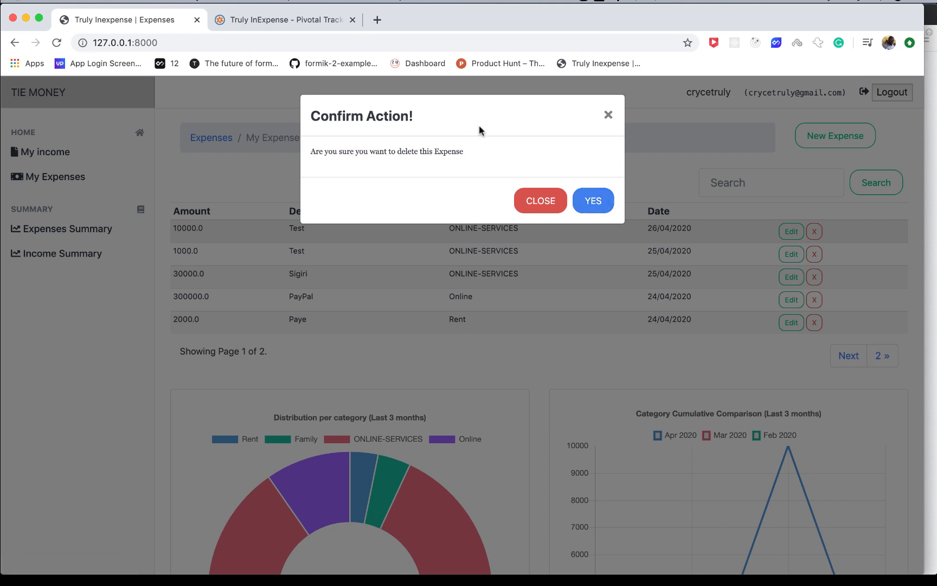
left_click(593, 201)
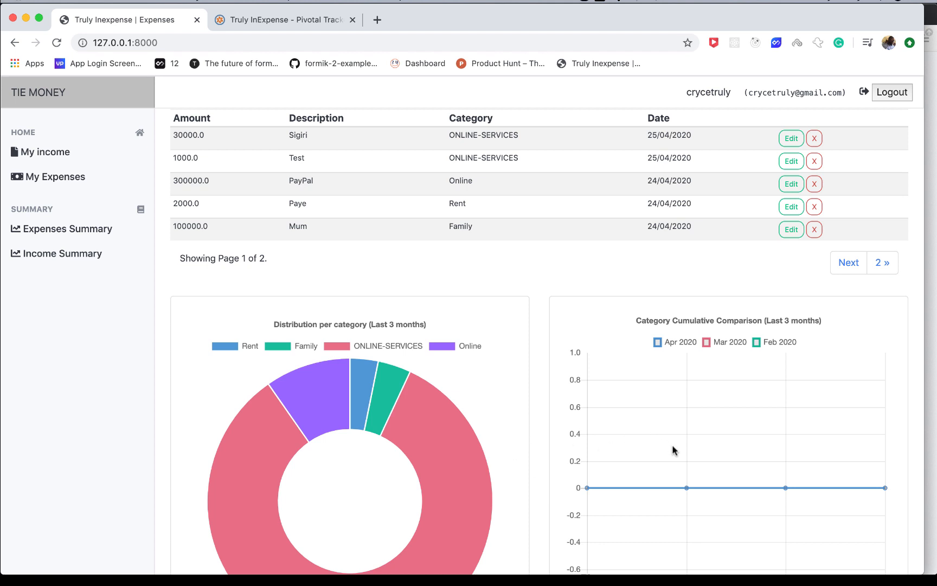
mouse_move(439, 348)
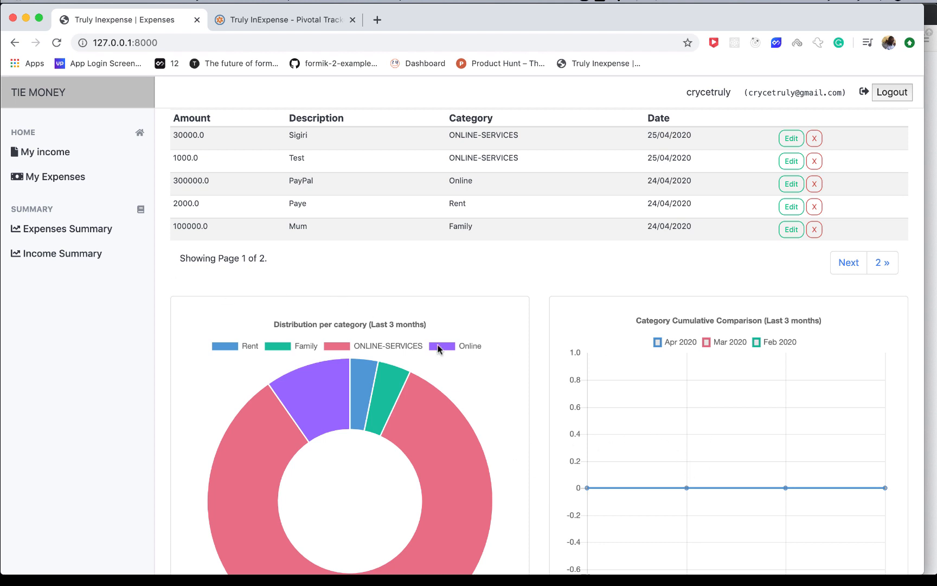
mouse_move(688, 342)
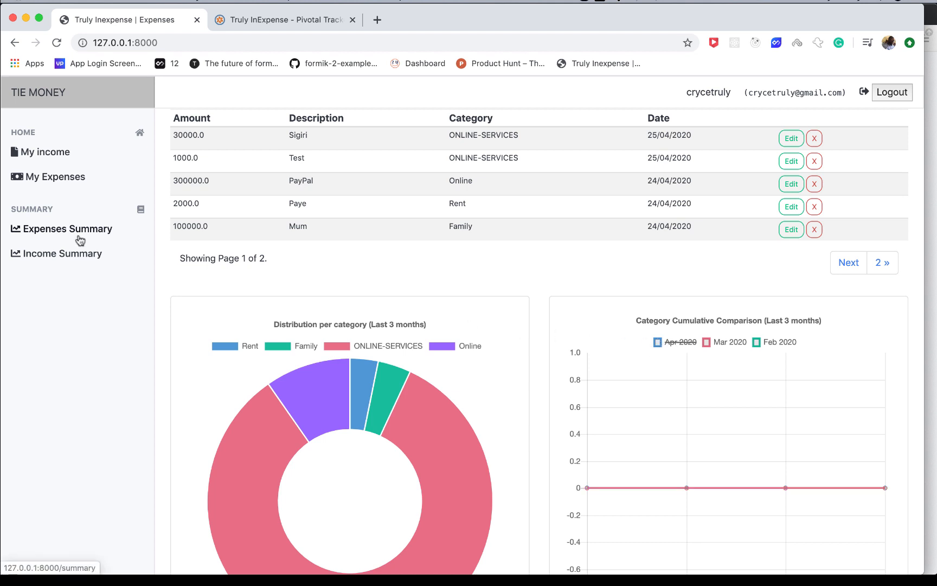
left_click(62, 253)
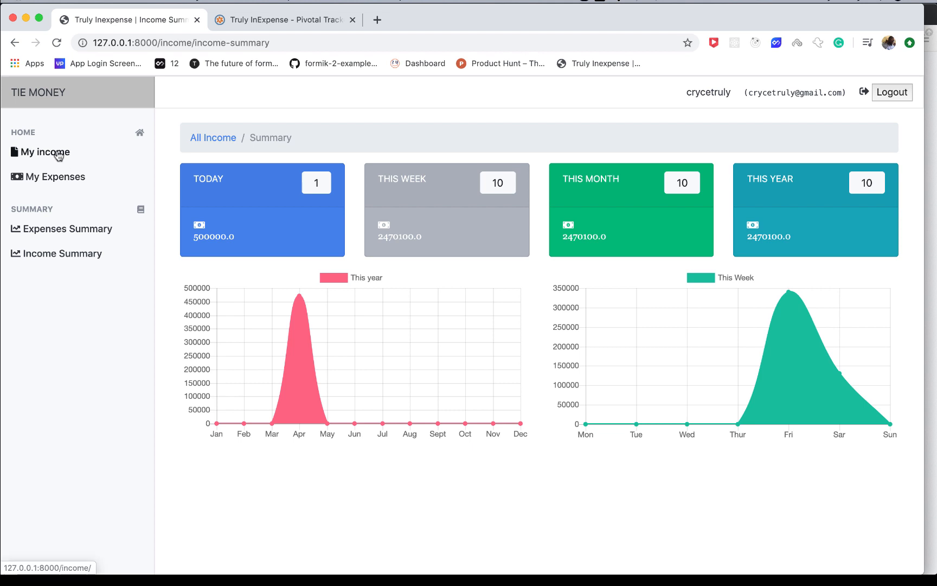
Step: Start a new income record of 5000 with source BUSINESS
left_click(44, 152)
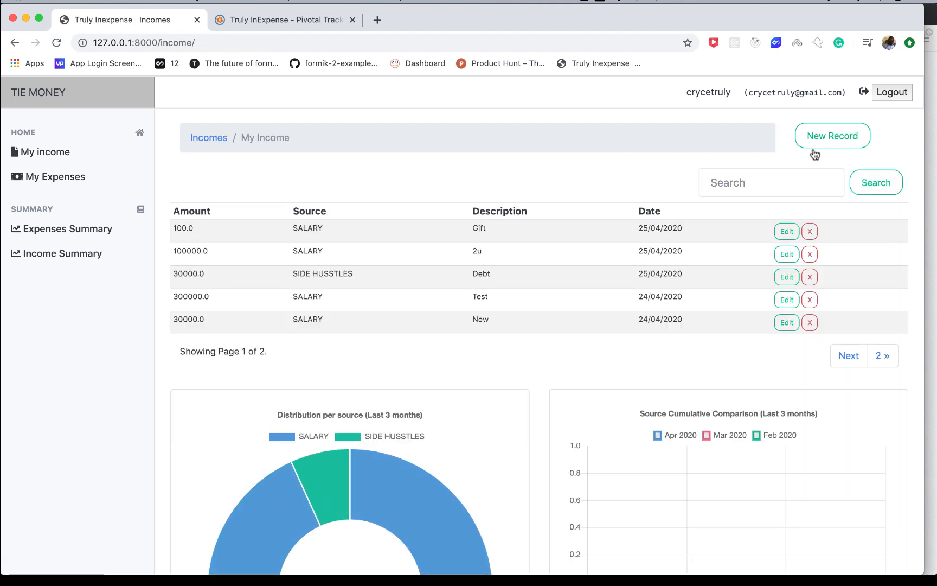
left_click(830, 136)
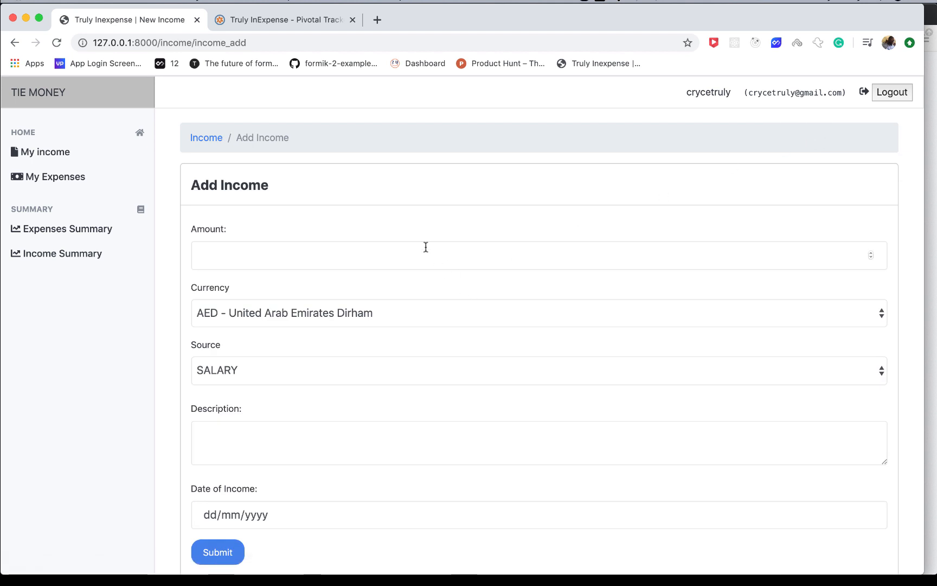
type("5000")
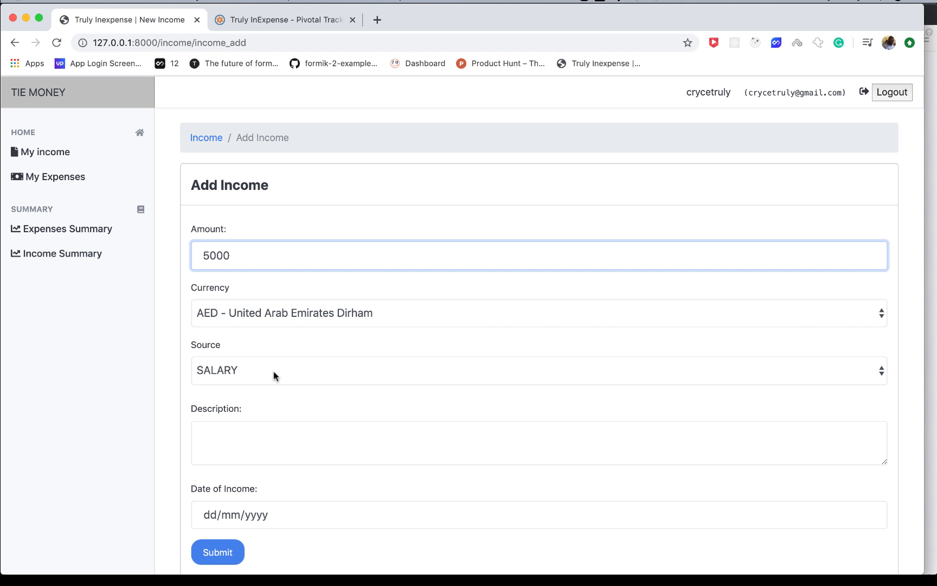
left_click(538, 370)
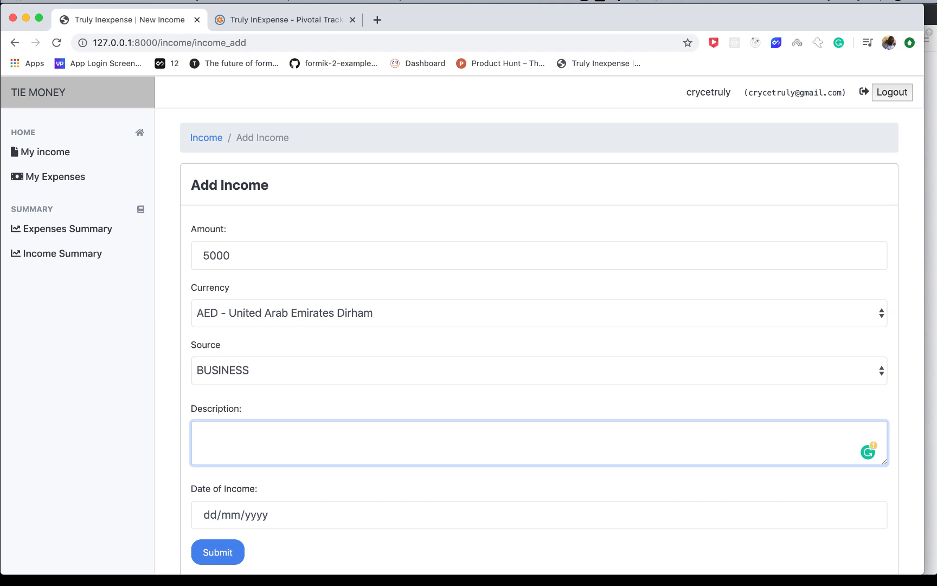
Step: Describe it 'Closed the deal', date it 26 April 2020 and submit
type("Closed the de")
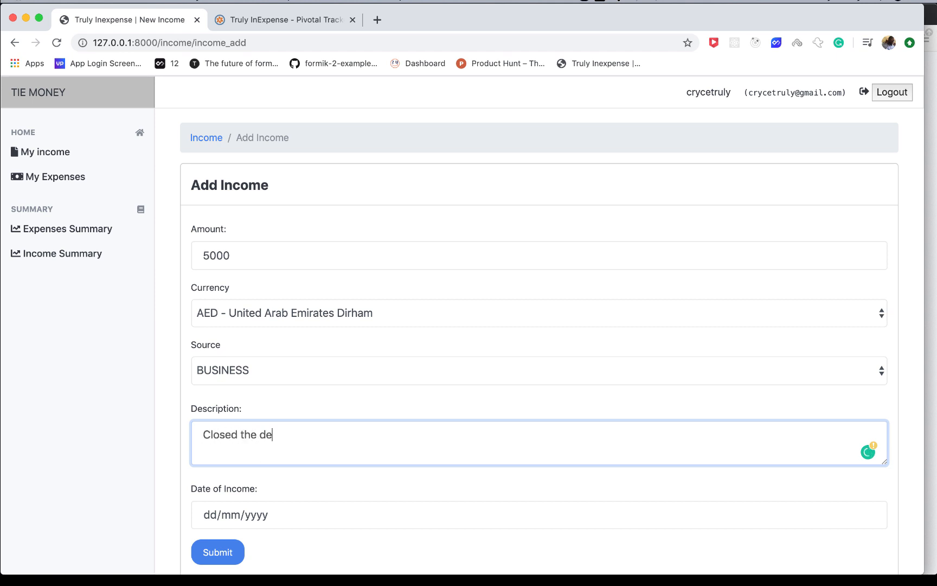
type("al")
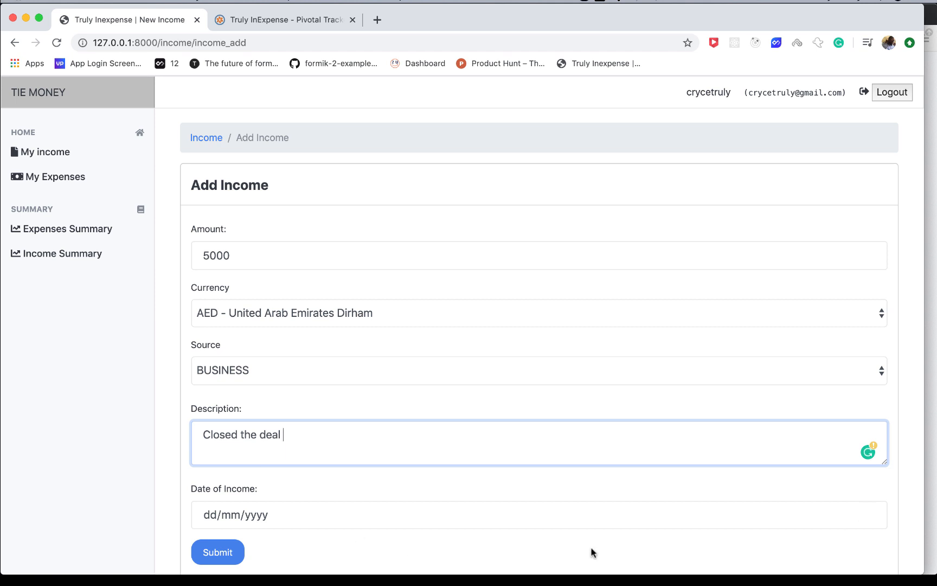
left_click(538, 514)
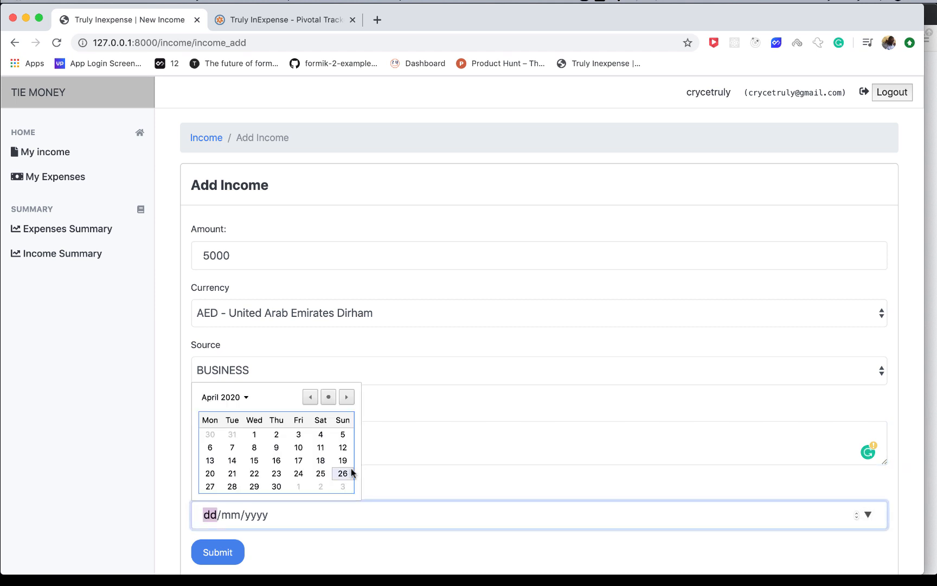
left_click(217, 552)
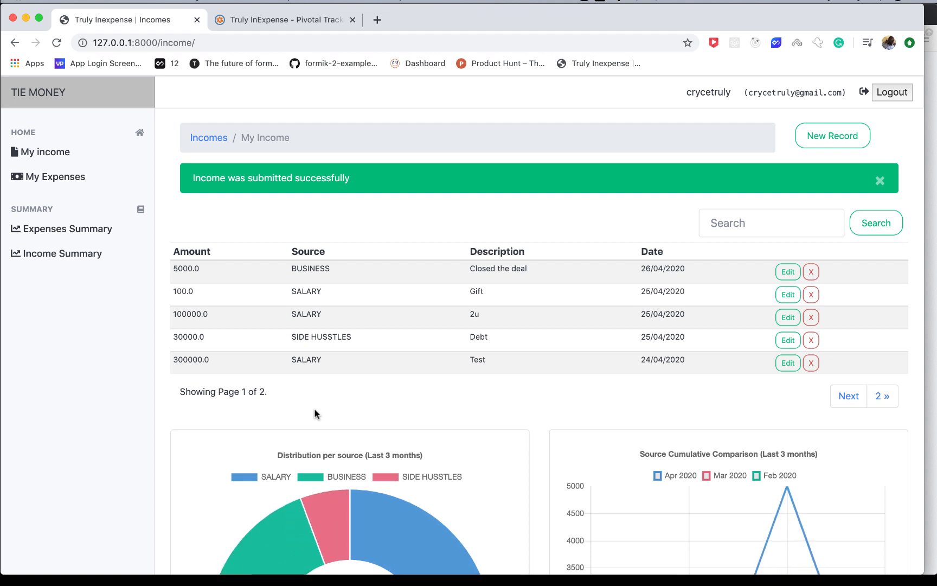
Step: Search the income records for 'testsj', then dismiss the income-submitted success alert
scroll("down", 3)
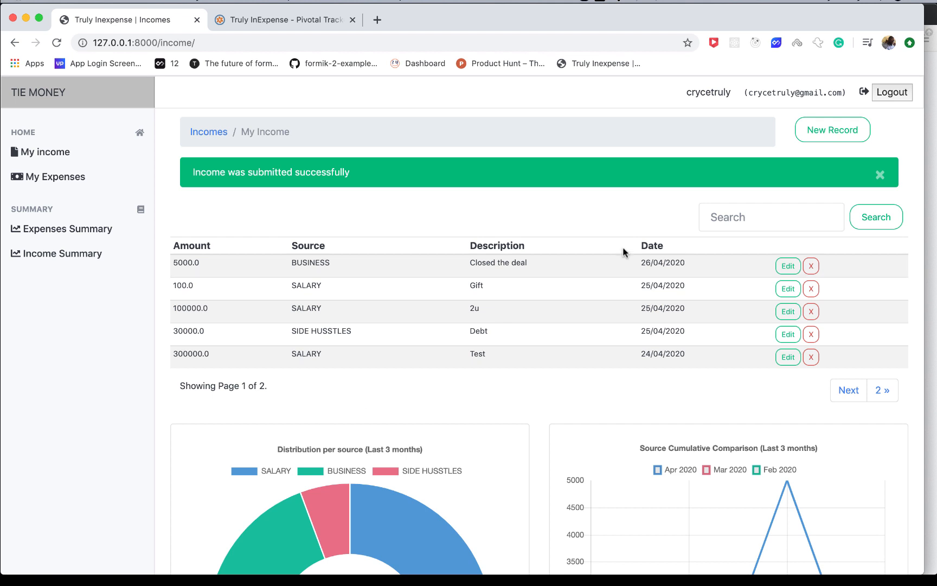
left_click(771, 215)
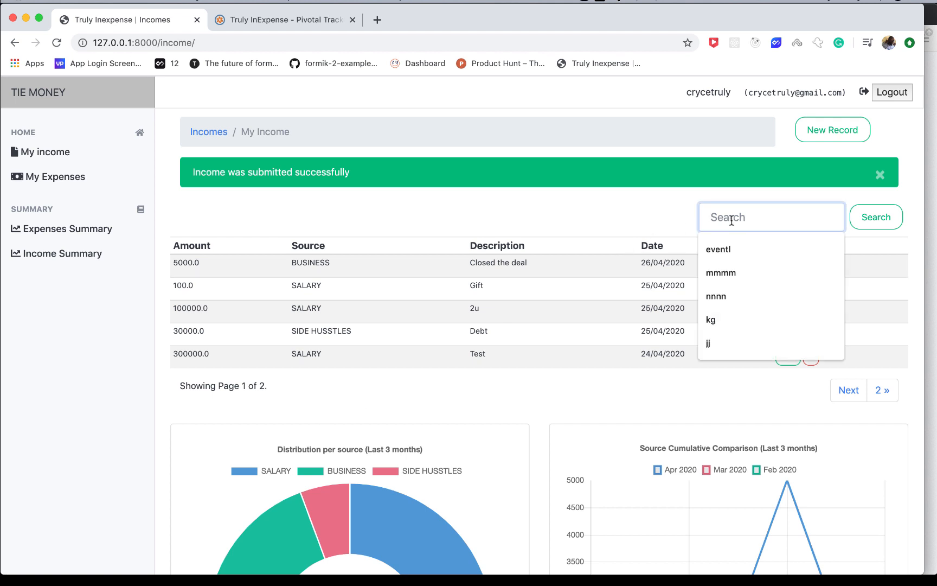
type("testsj")
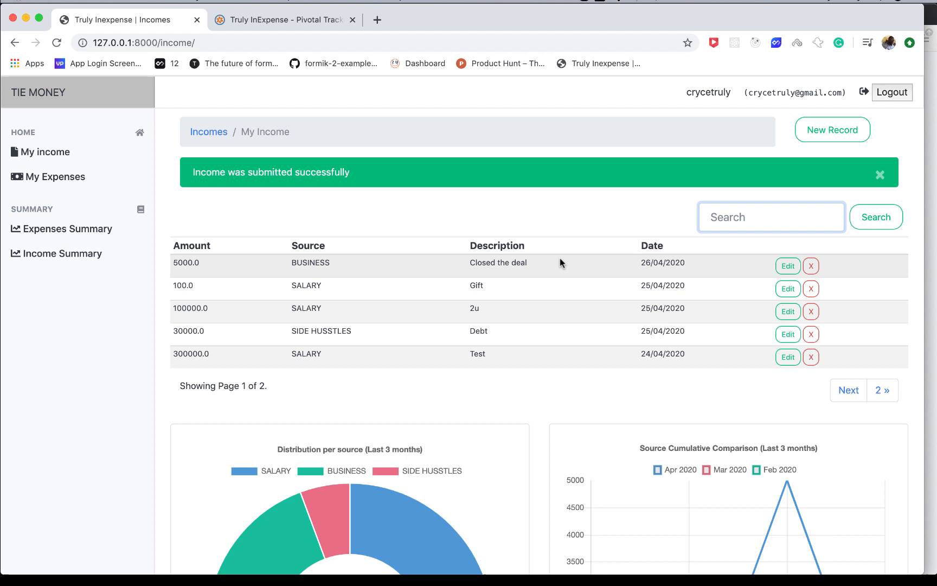
double_click(497, 245)
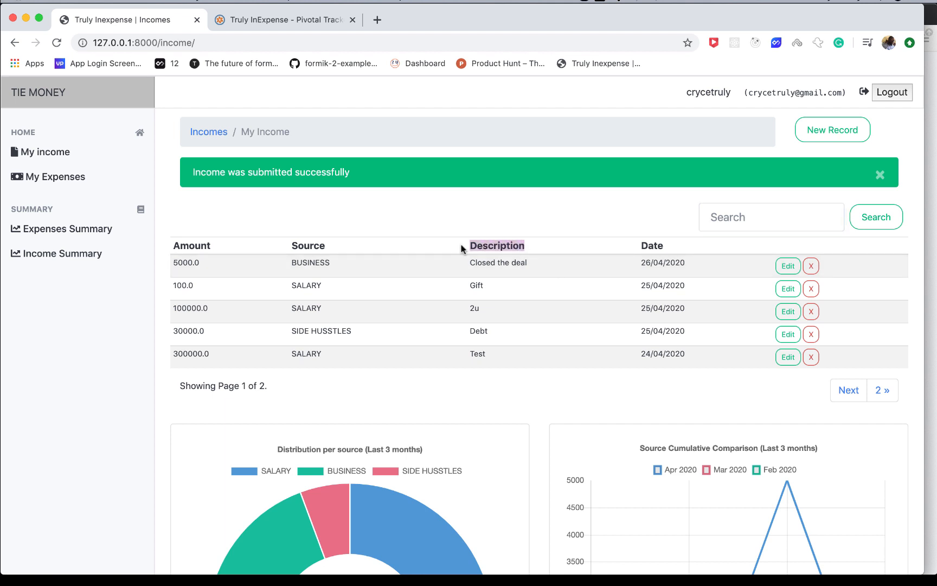
mouse_move(358, 229)
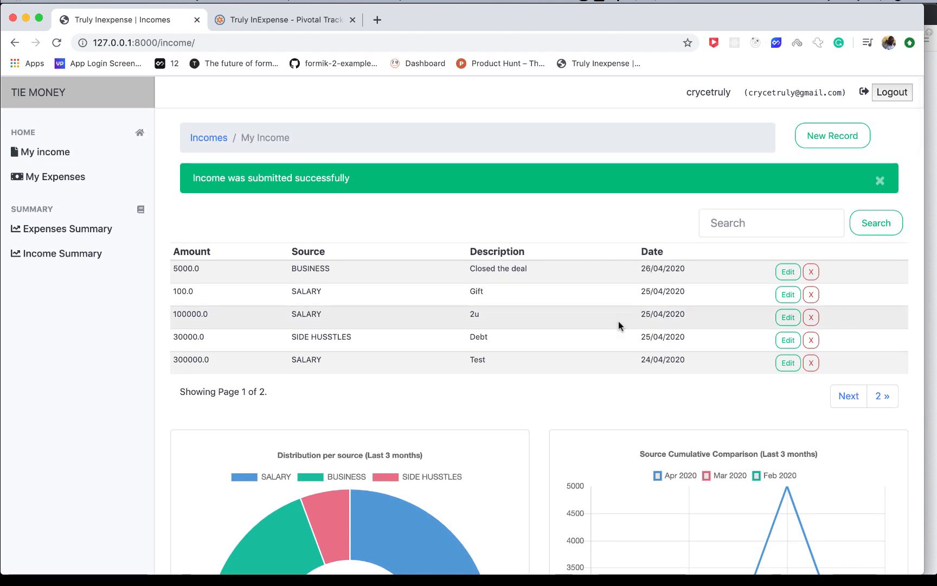
mouse_move(880, 185)
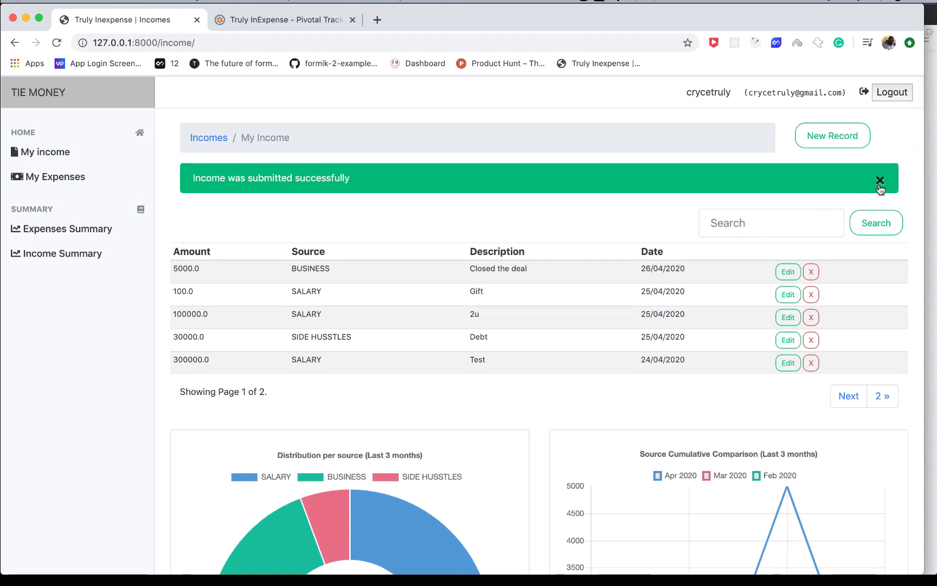
left_click(879, 180)
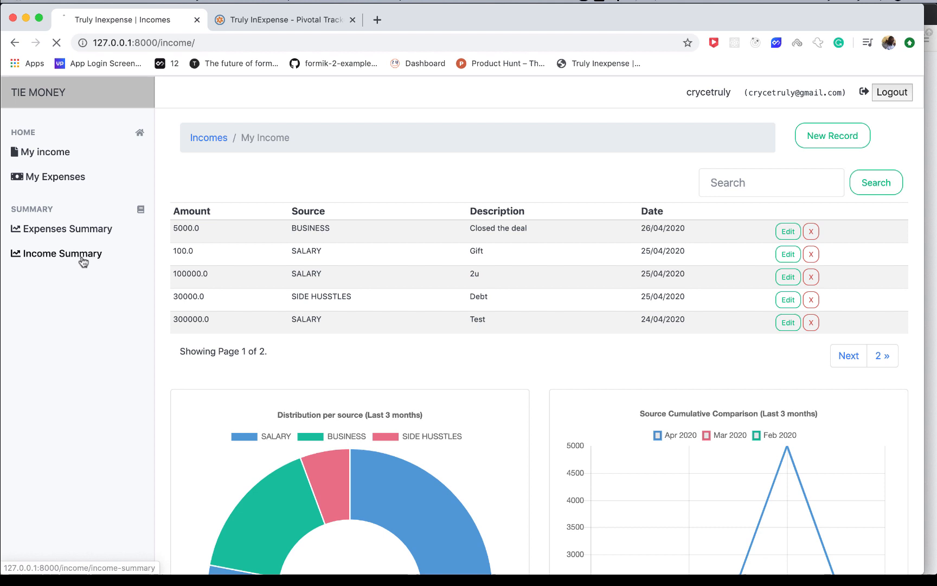
Step: Open the Income Summary showing 2 incomes today and 11 this year totalling 2475100.0
left_click(62, 253)
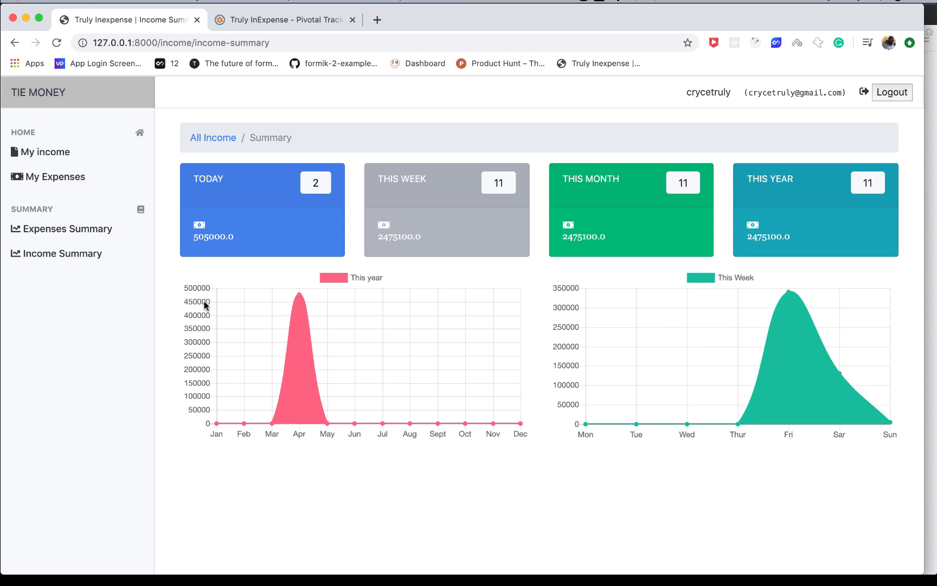
mouse_move(303, 308)
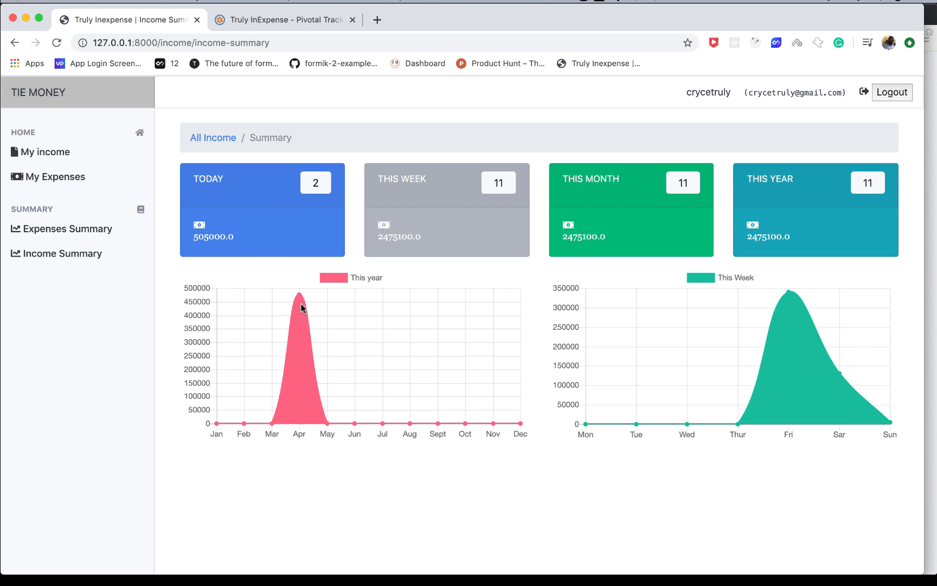
mouse_move(521, 438)
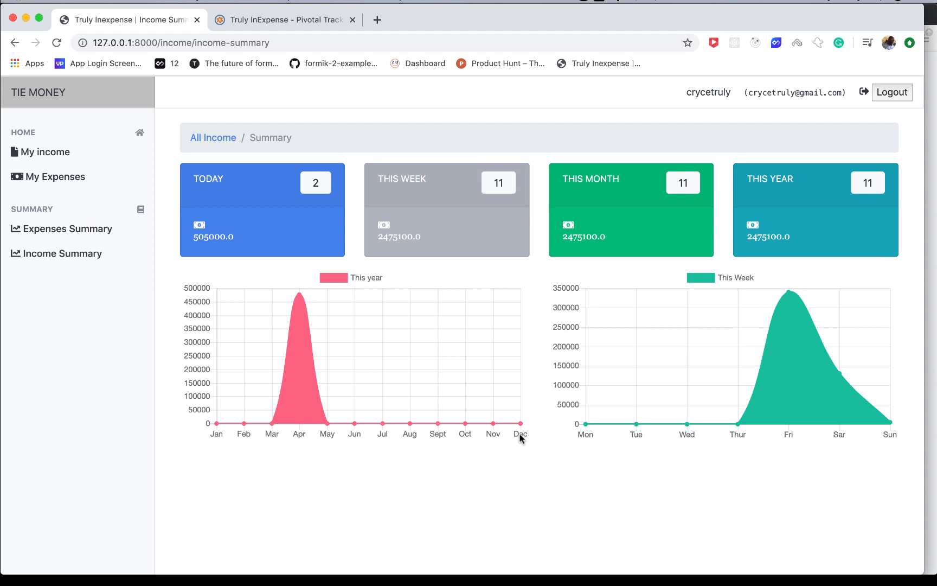
mouse_move(303, 466)
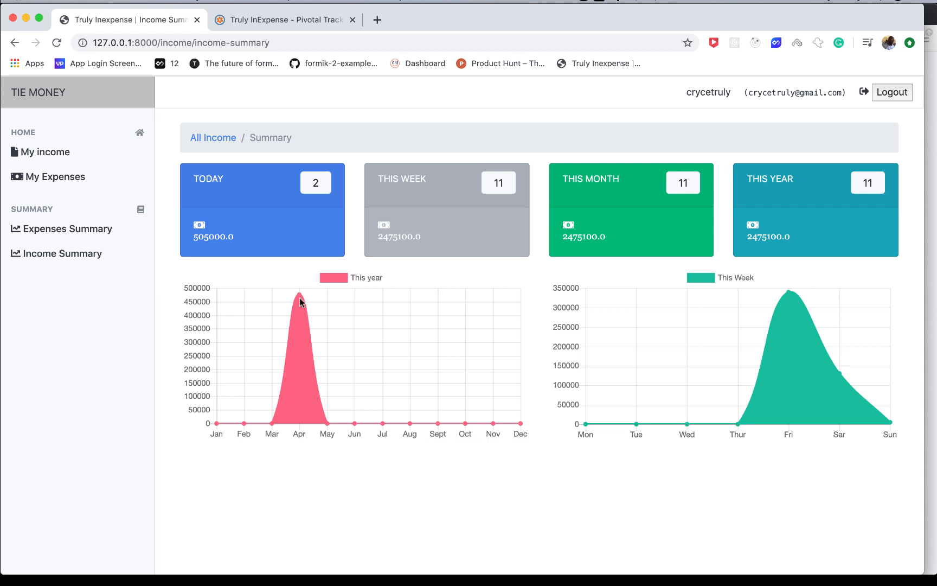
mouse_move(300, 299)
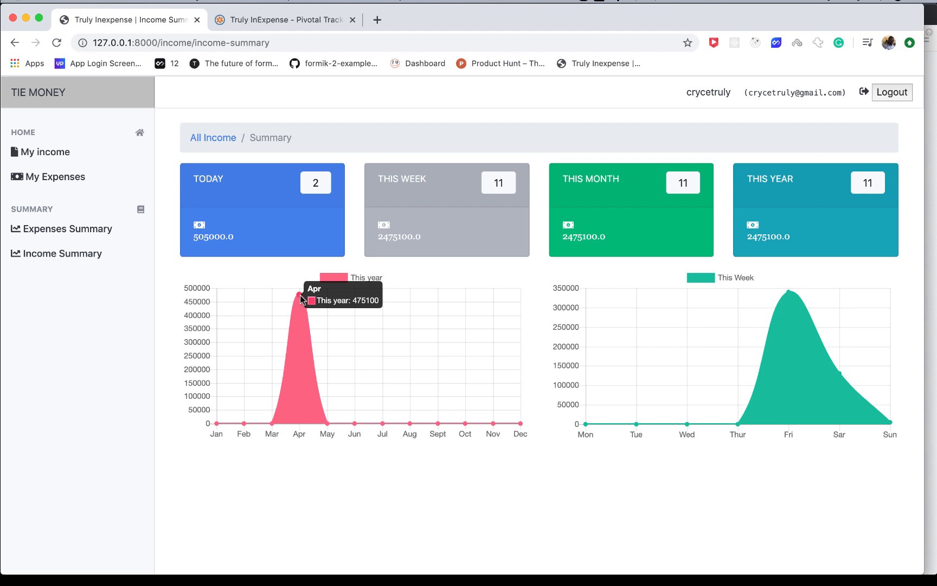
mouse_move(332, 304)
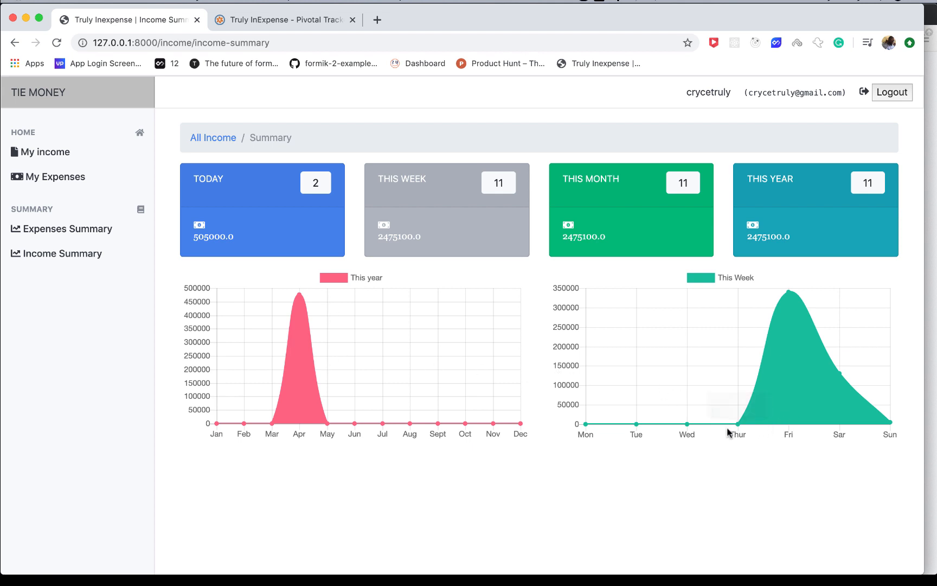
mouse_move(730, 439)
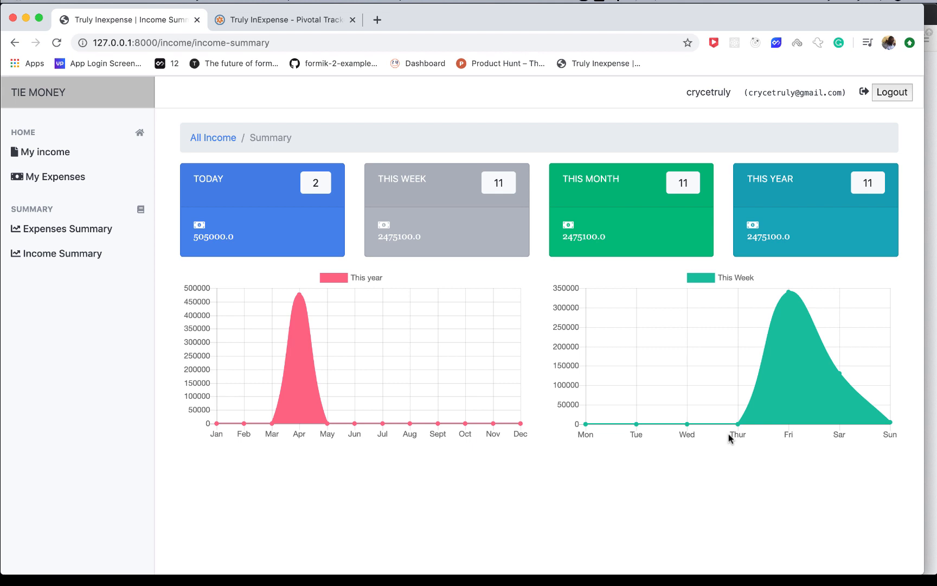
mouse_move(626, 470)
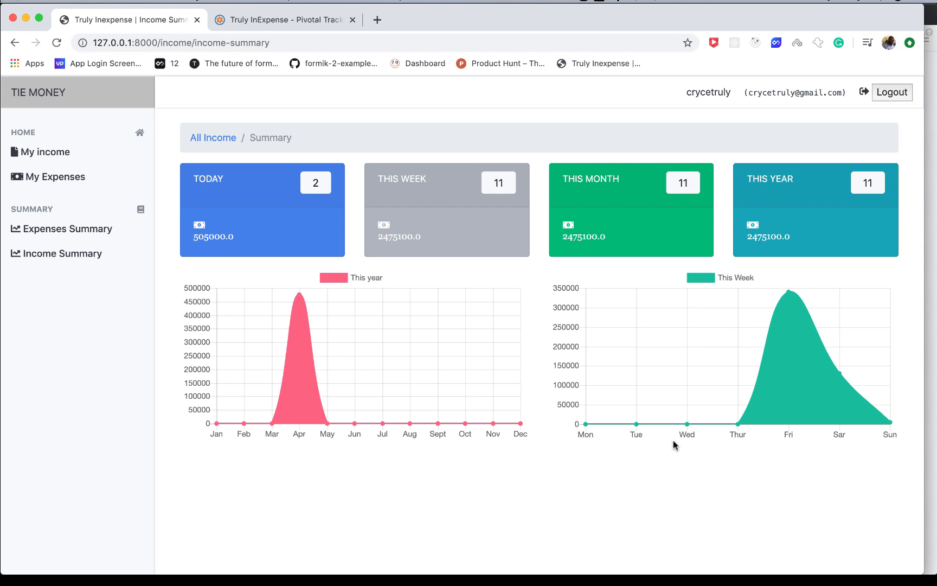
mouse_move(340, 186)
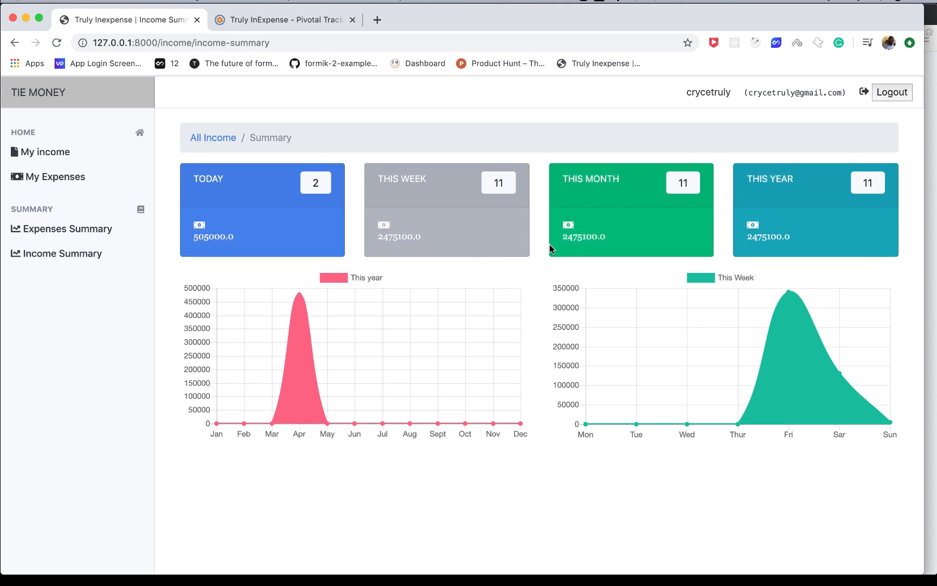
mouse_move(619, 250)
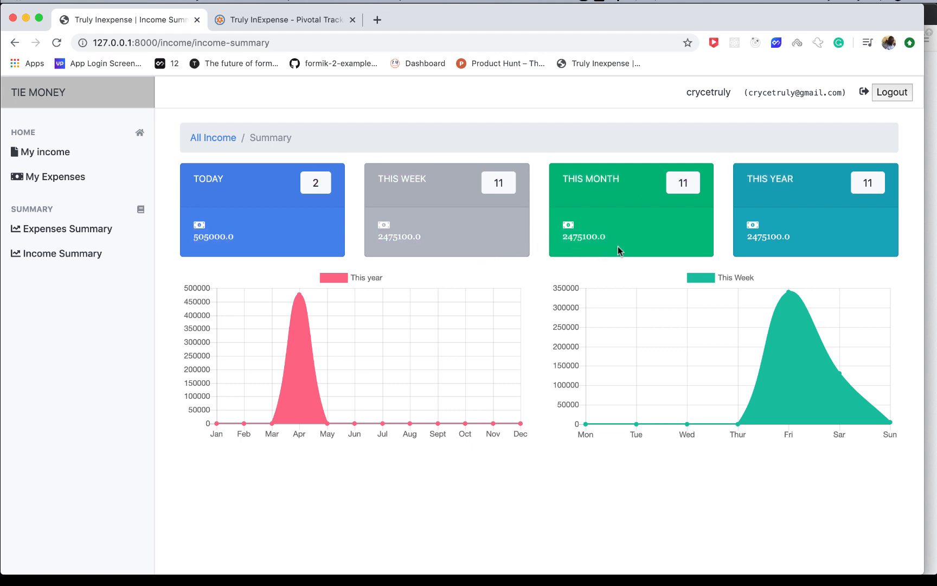
Step: On the Expenses Summary page, throttle the browser connection to Slow 3G via DevTools
left_click(68, 229)
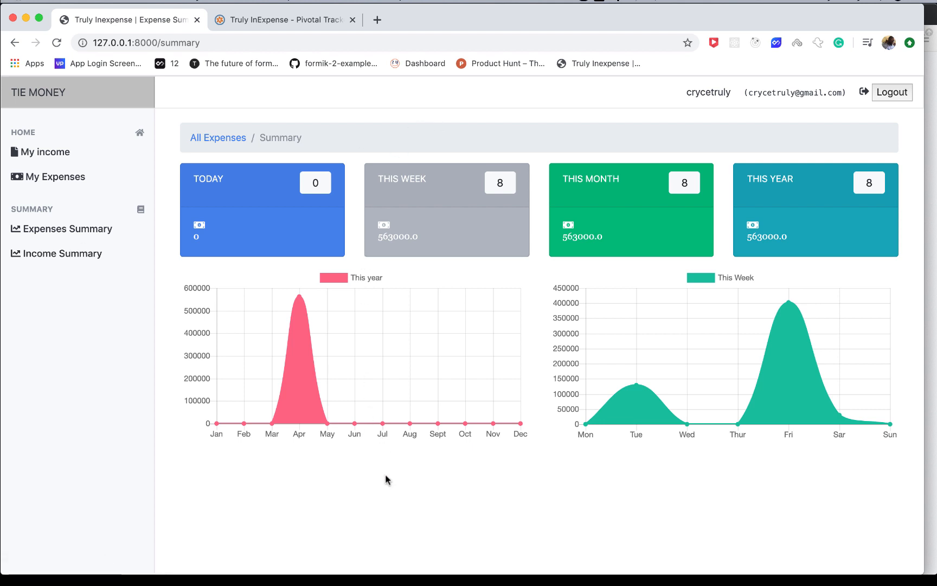
mouse_move(455, 543)
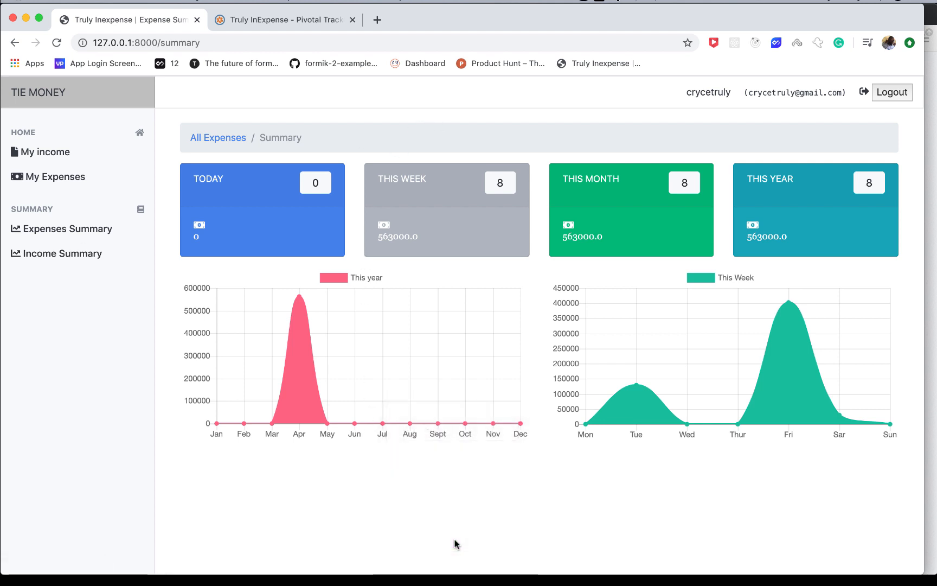
key("F12")
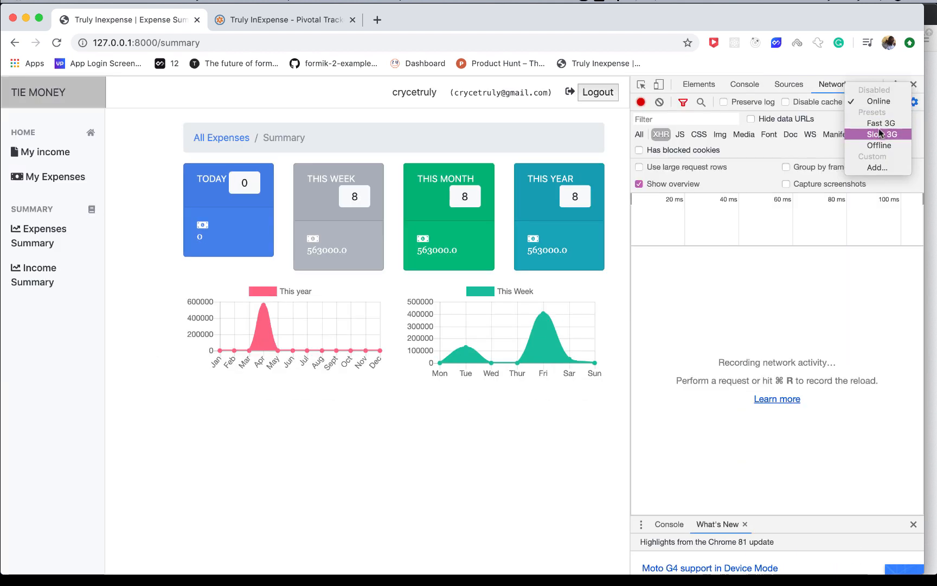
left_click(880, 134)
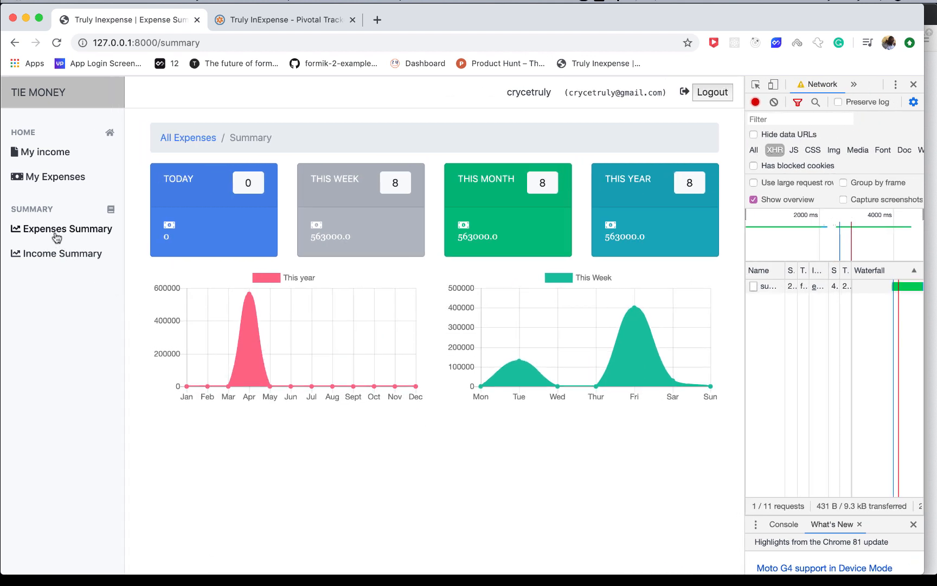
Step: Load the expenses and income summaries under the slow network, then return to My Expenses
left_click(62, 254)
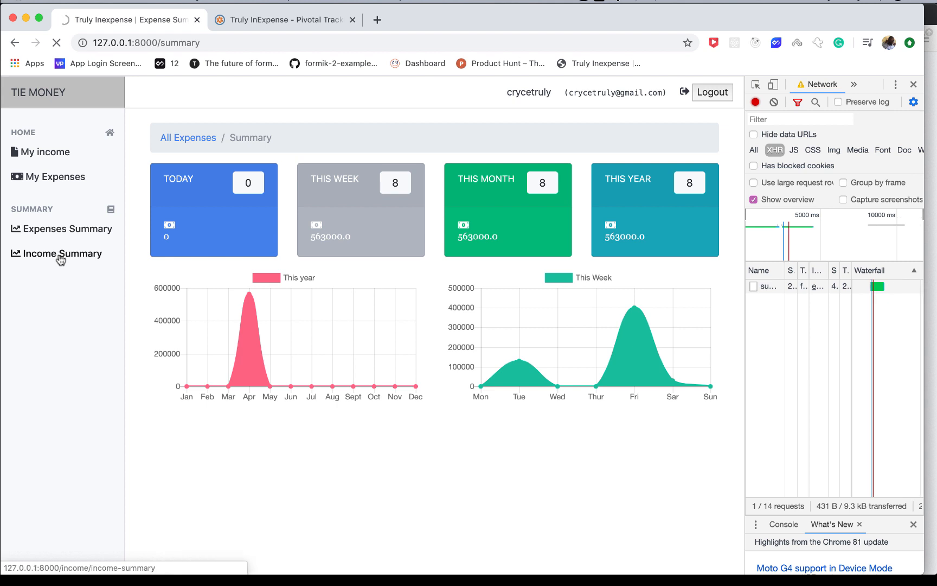
left_click(62, 252)
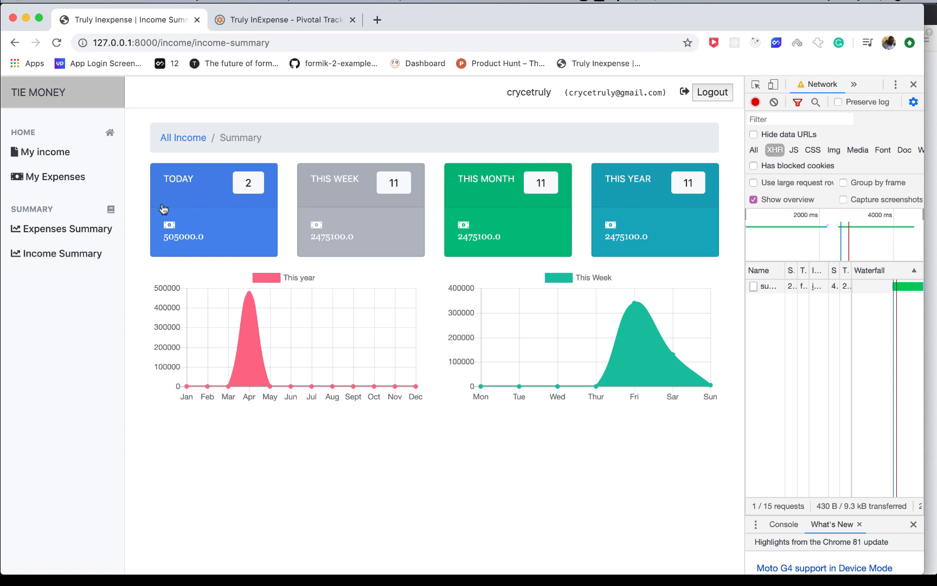
left_click(68, 228)
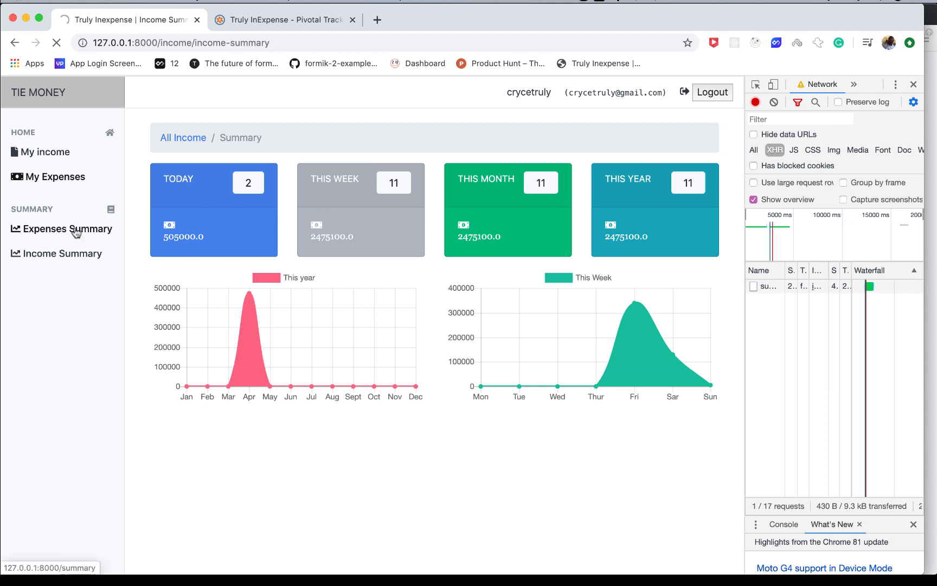
left_click(54, 176)
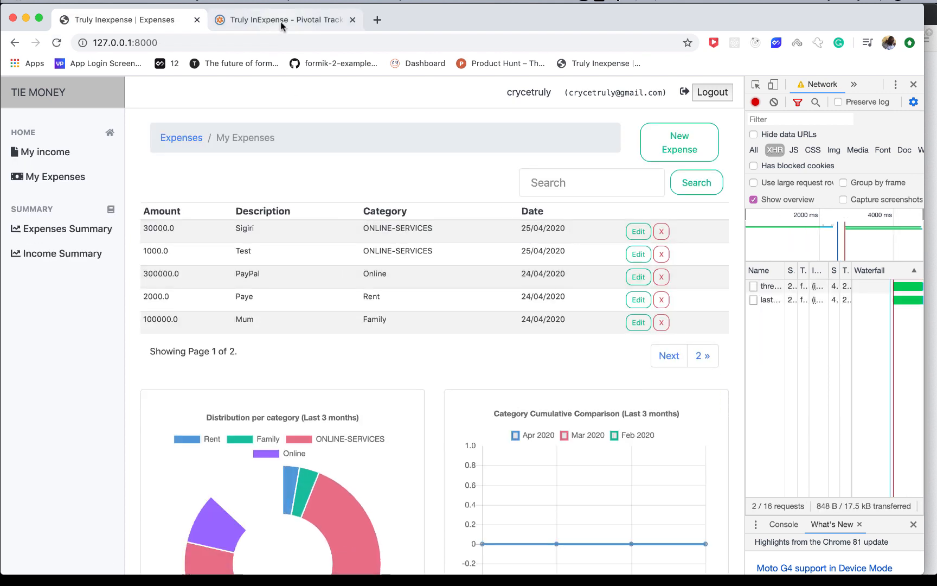
left_click(281, 19)
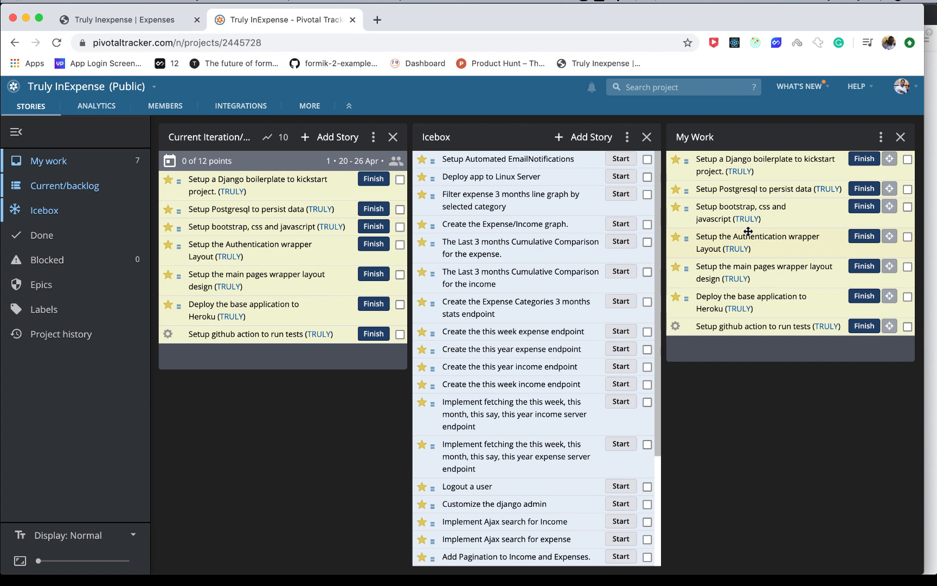
mouse_move(272, 299)
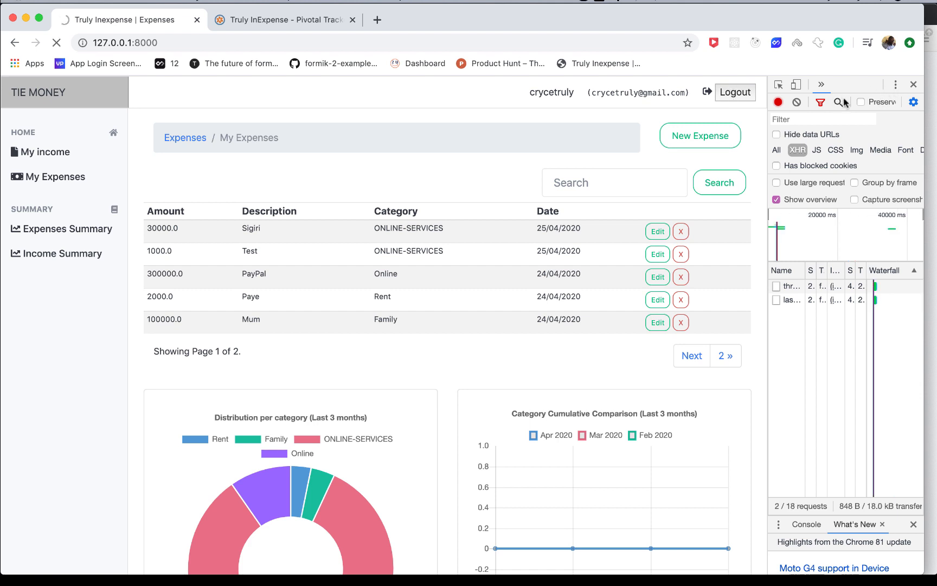
Step: Log out of TIE MONEY and navigate to the /admin login page
left_click(735, 92)
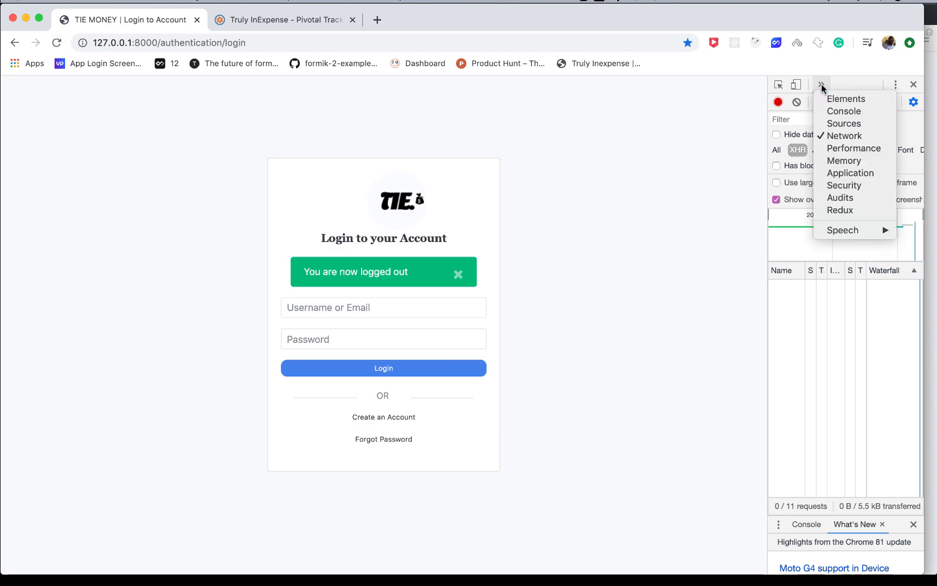
mouse_move(843, 135)
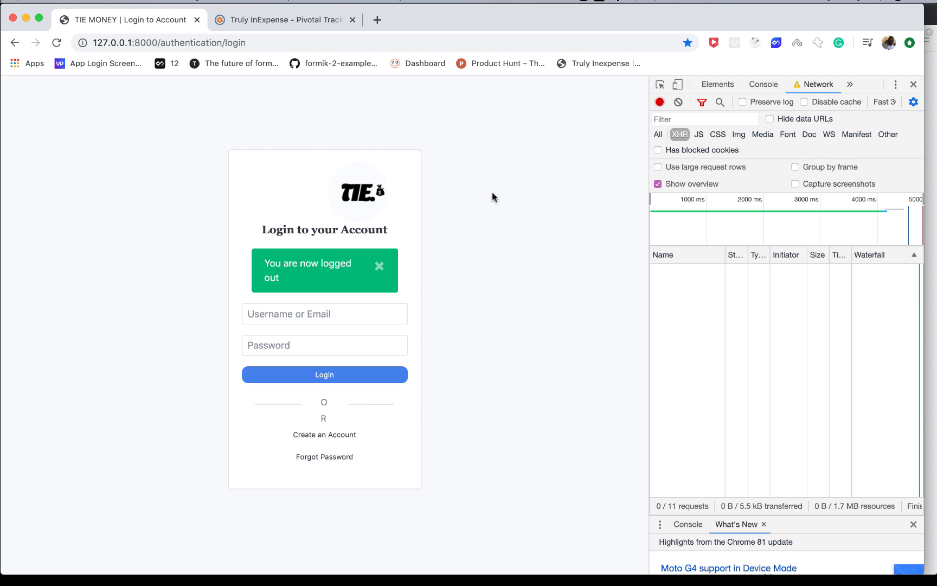
left_click(162, 42)
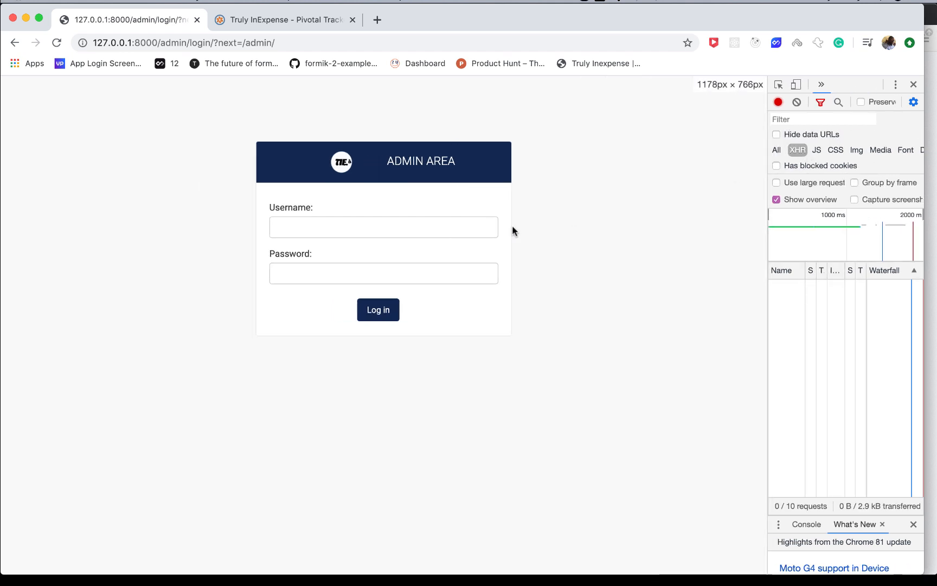
mouse_move(548, 180)
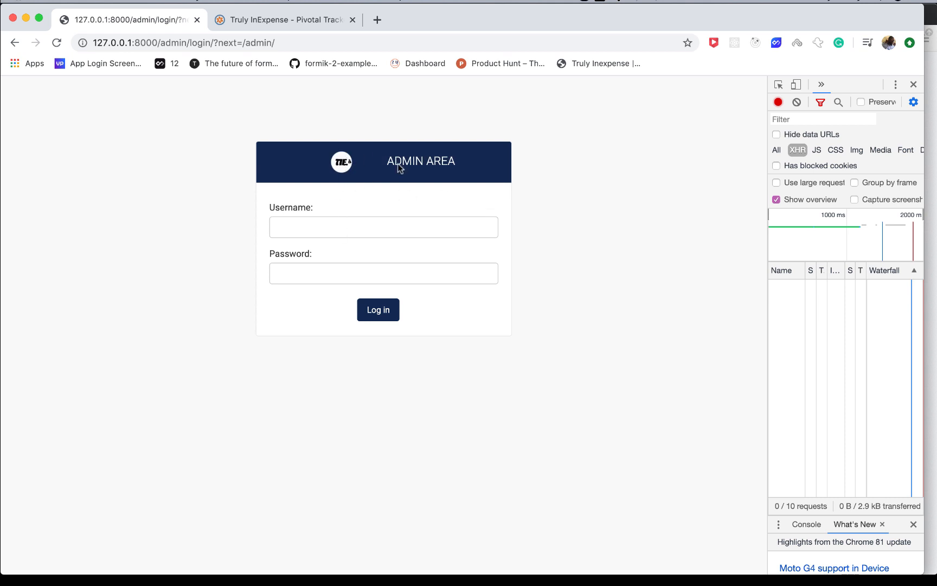
Step: Sign in to the Django admin area as root, reaching site administration
type("root")
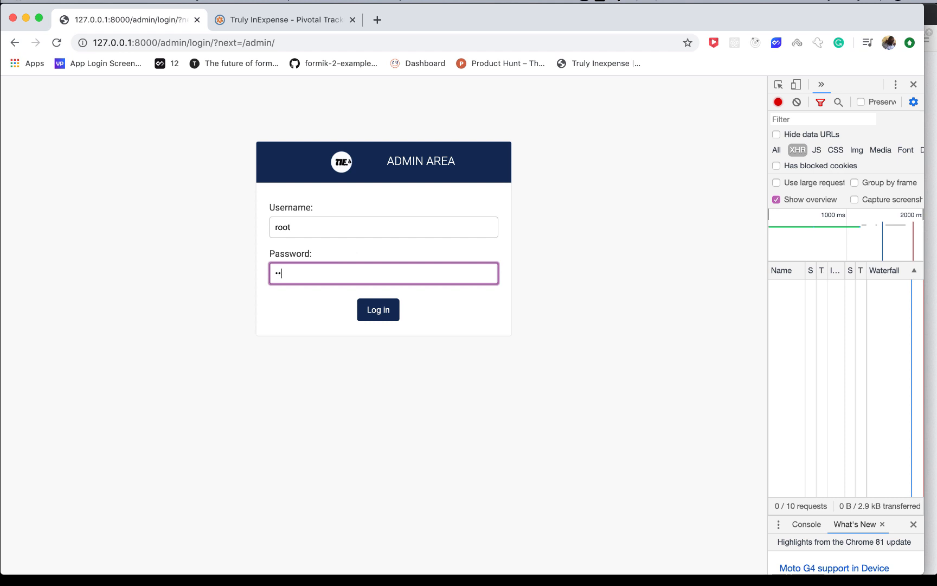
left_click(377, 309)
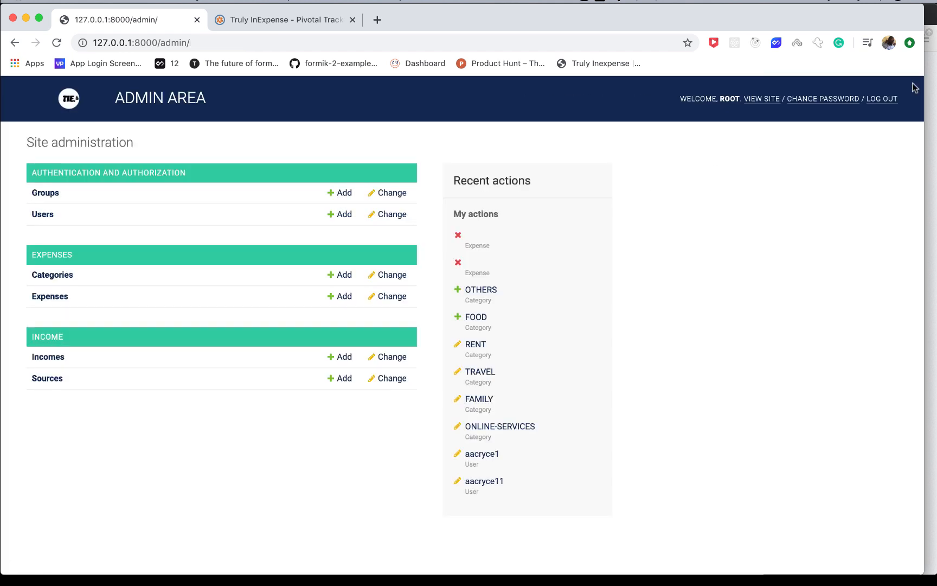
mouse_move(285, 150)
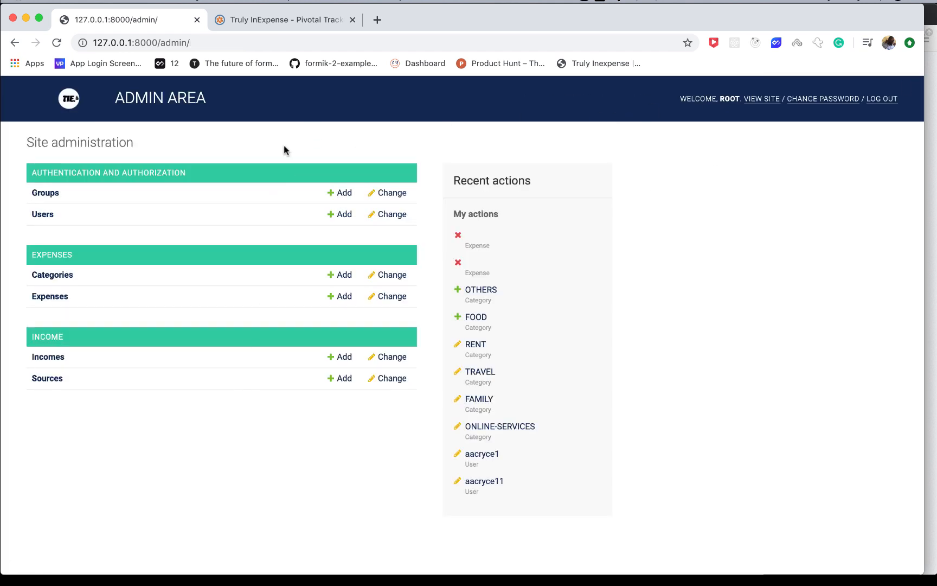
mouse_move(63, 299)
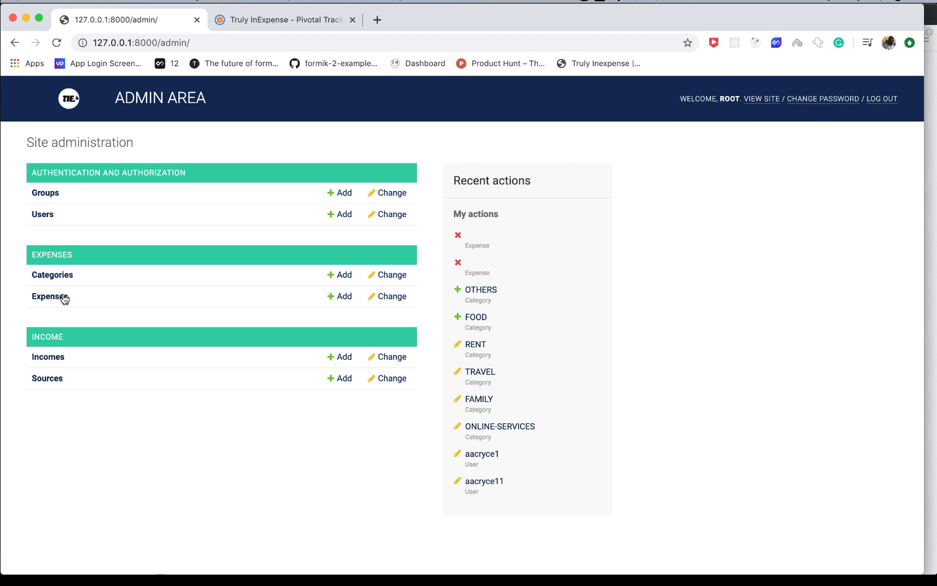
left_click(47, 296)
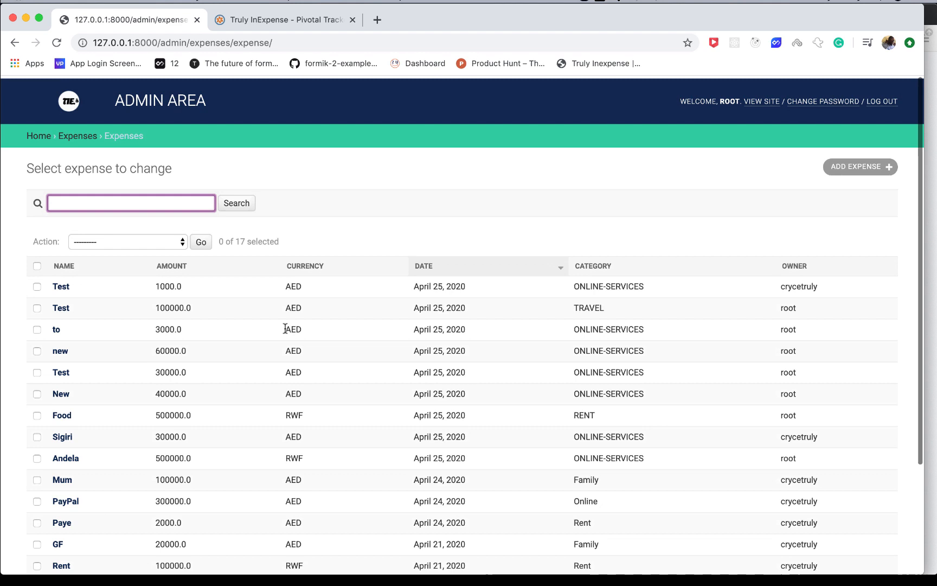
left_click(131, 201)
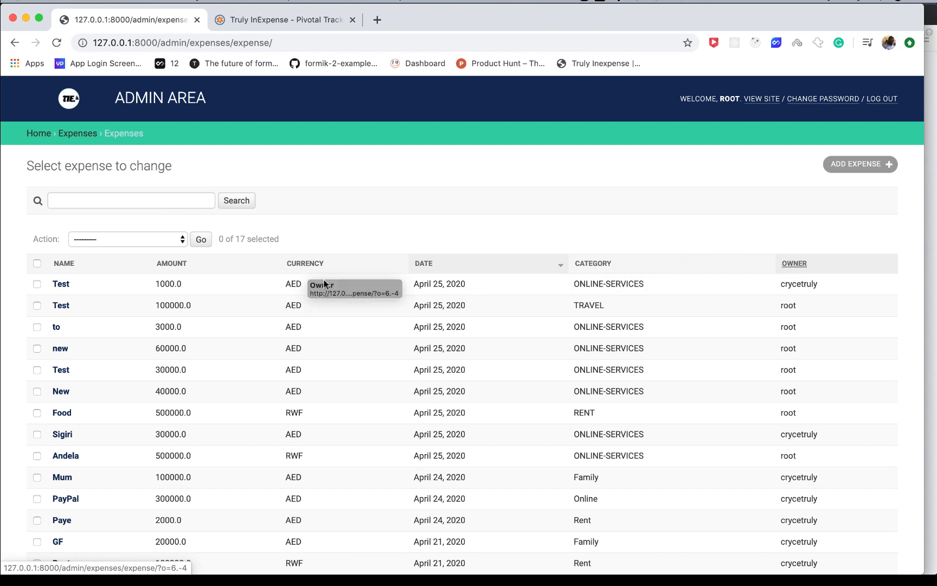
mouse_move(181, 160)
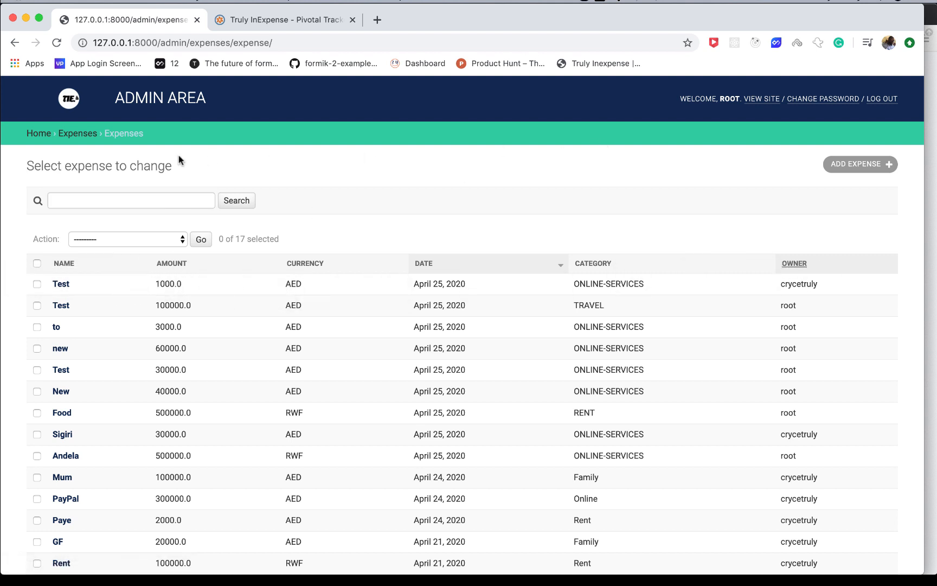
left_click(77, 132)
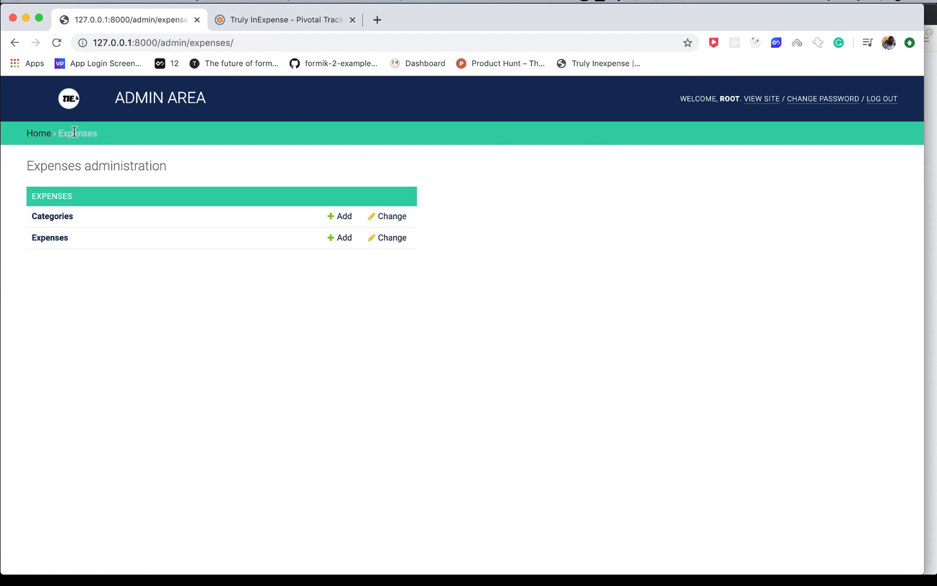
left_click(38, 132)
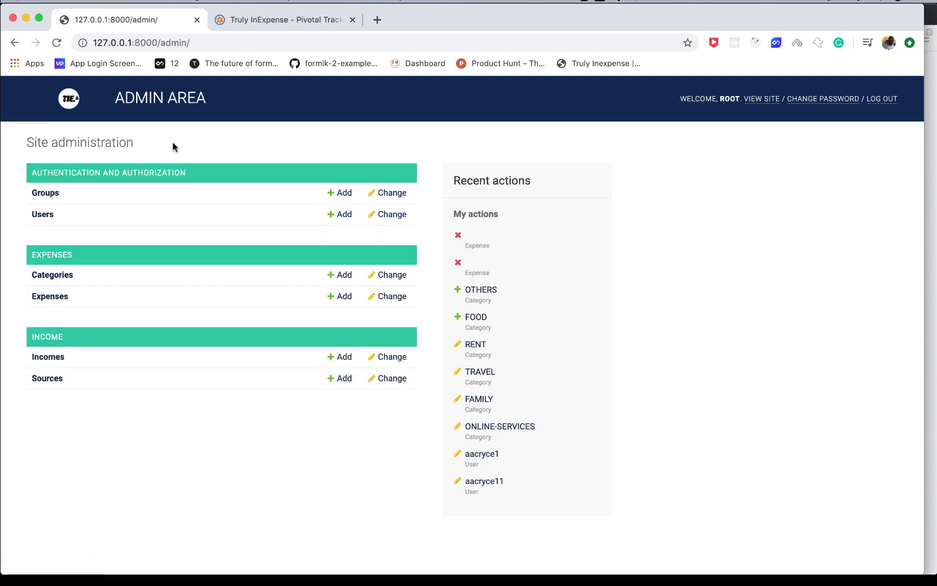
mouse_move(662, 149)
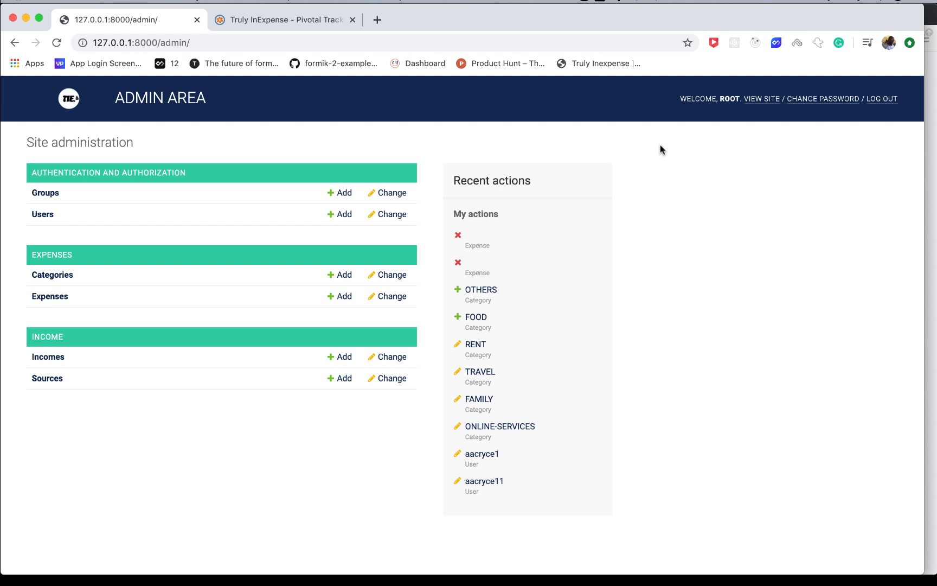
mouse_move(588, 142)
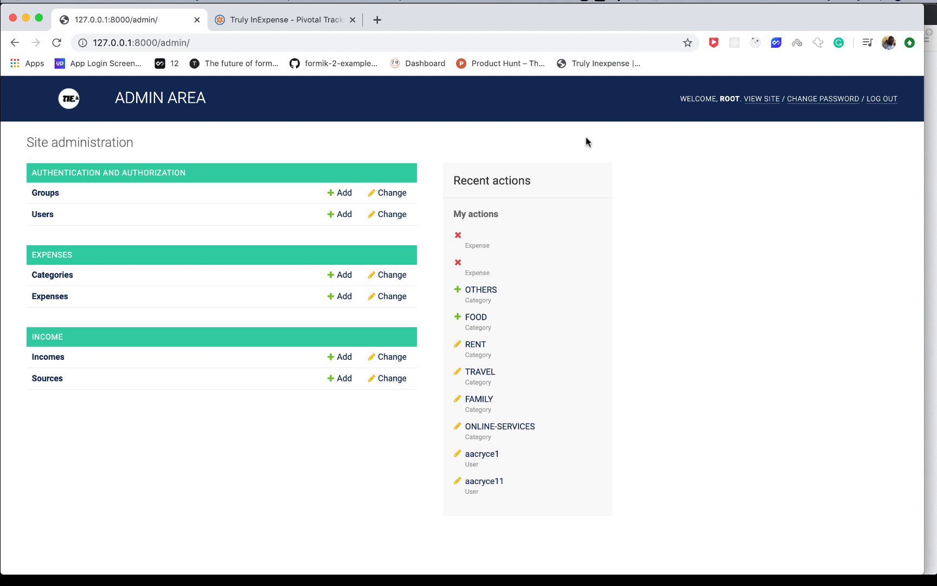
left_click(281, 20)
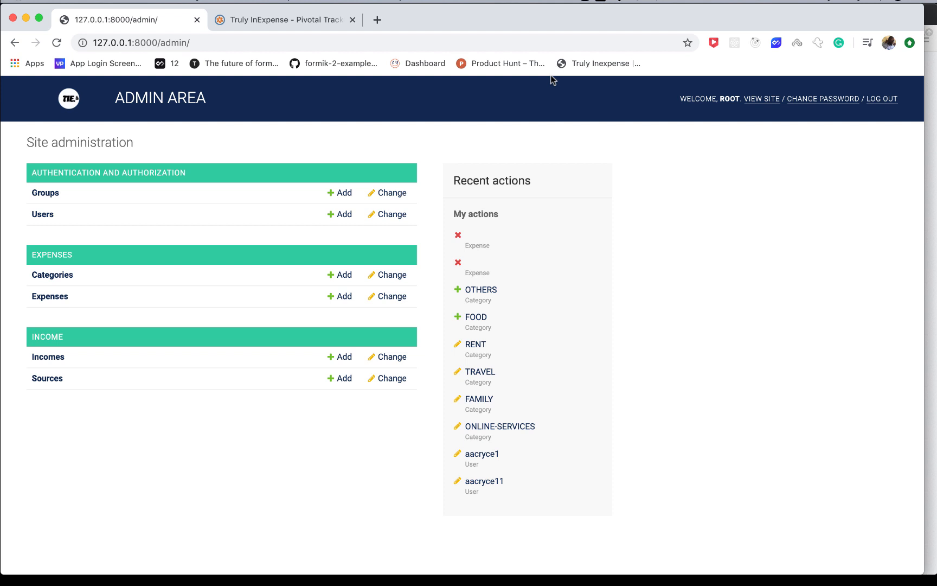
mouse_move(703, 107)
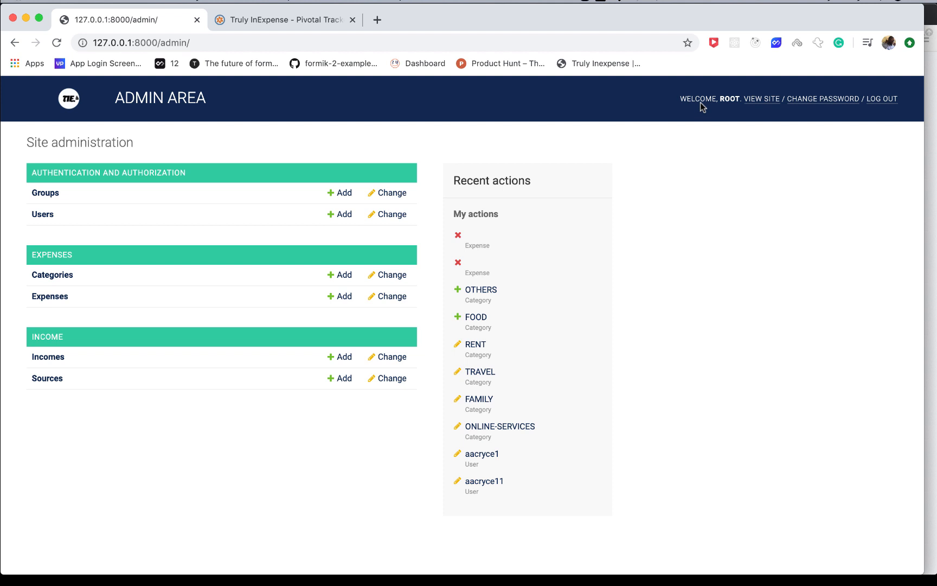